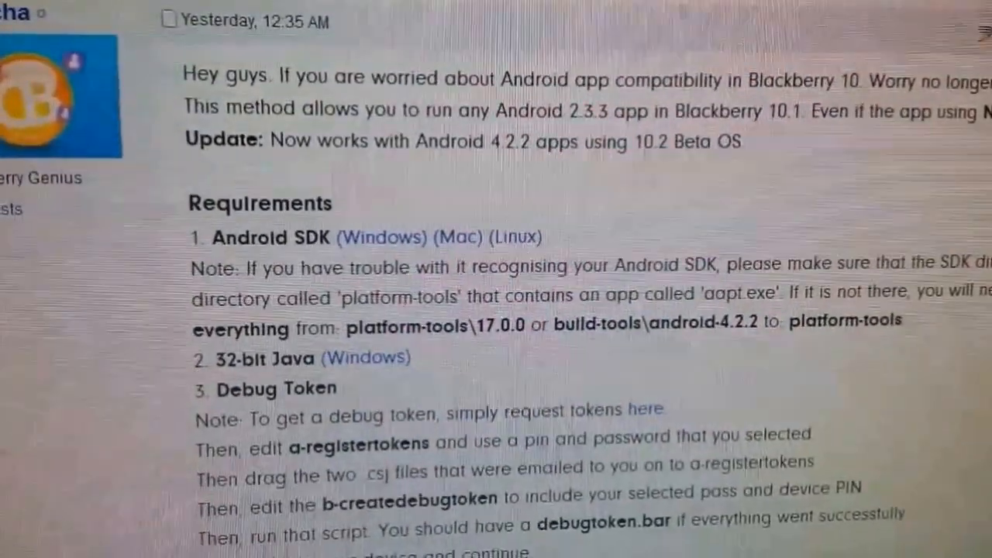
Scroll through the guide and open the page for requesting debug tokens.
{"action": "scroll", "scroll_direction": "down", "scroll_amount": 3}
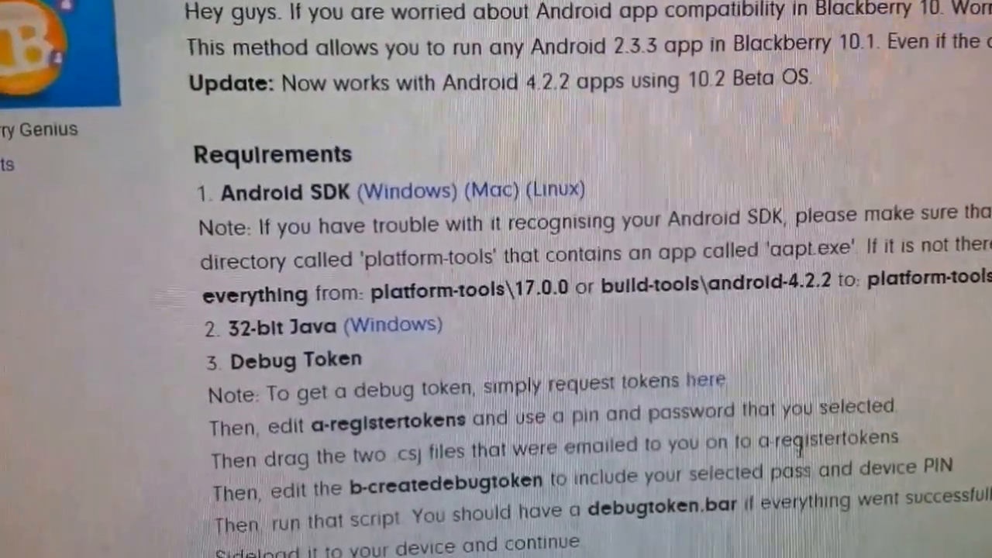
{"action": "scroll", "scroll_direction": "down", "scroll_amount": 3}
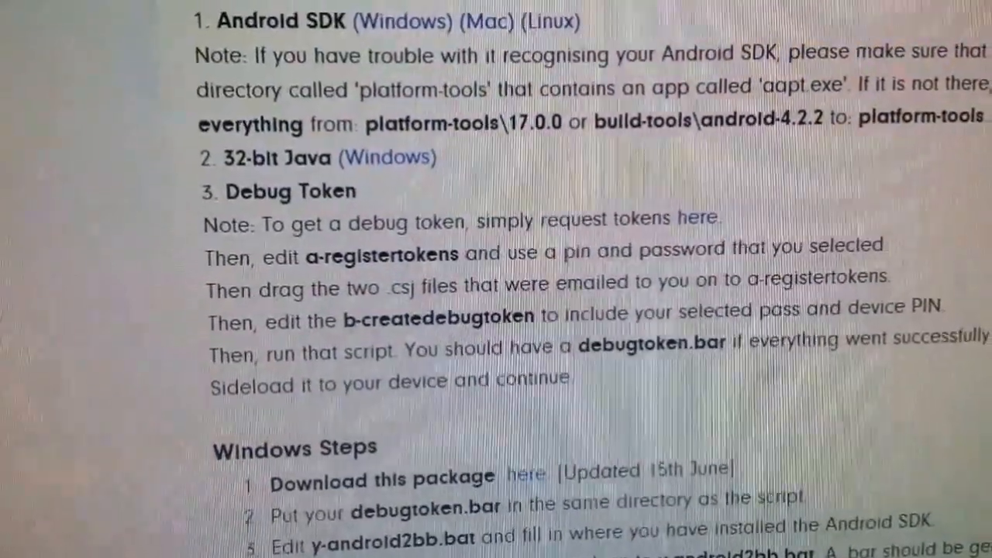
{"action": "scroll", "scroll_direction": "up", "scroll_amount": 3}
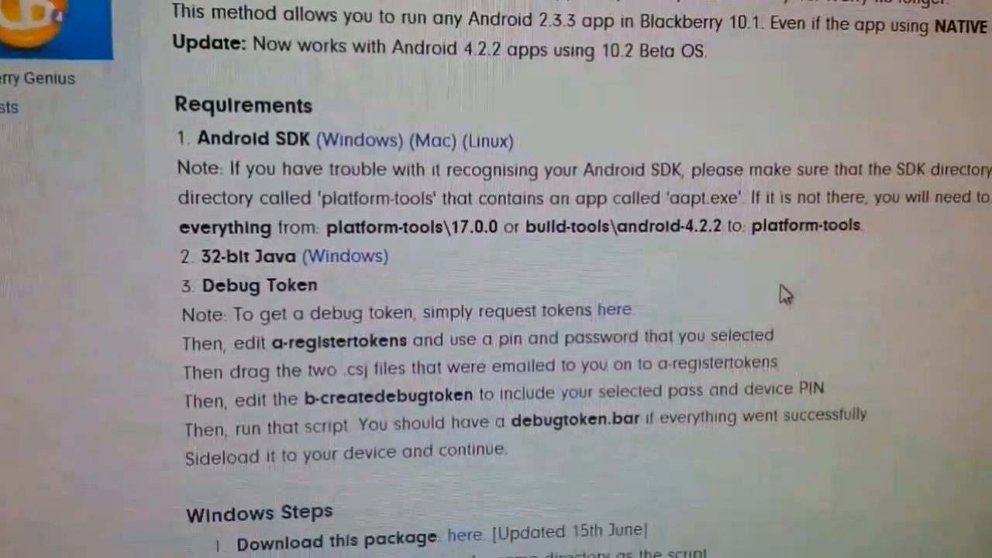
{"action": "scroll", "scroll_direction": "down", "scroll_amount": 3}
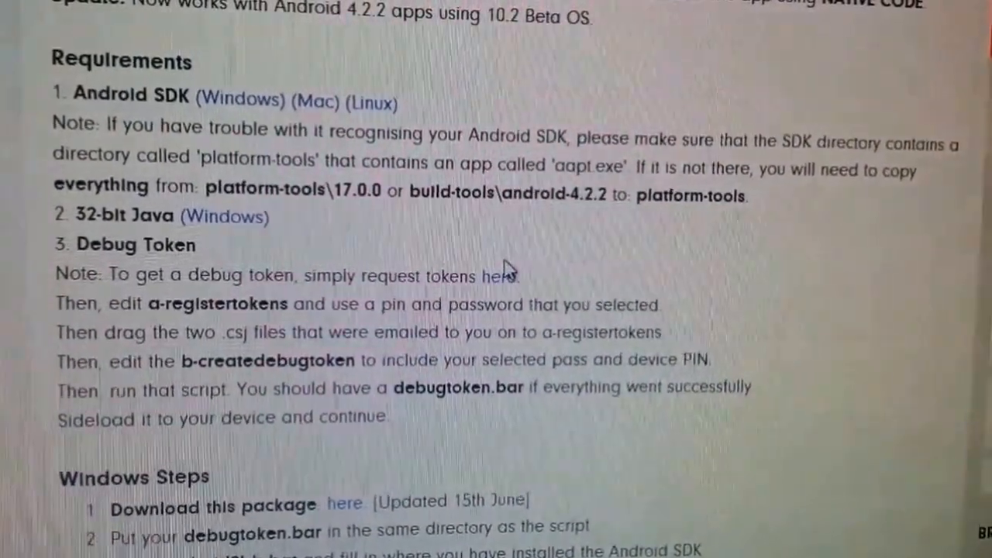
{"action": "scroll", "scroll_direction": "down", "scroll_amount": 3}
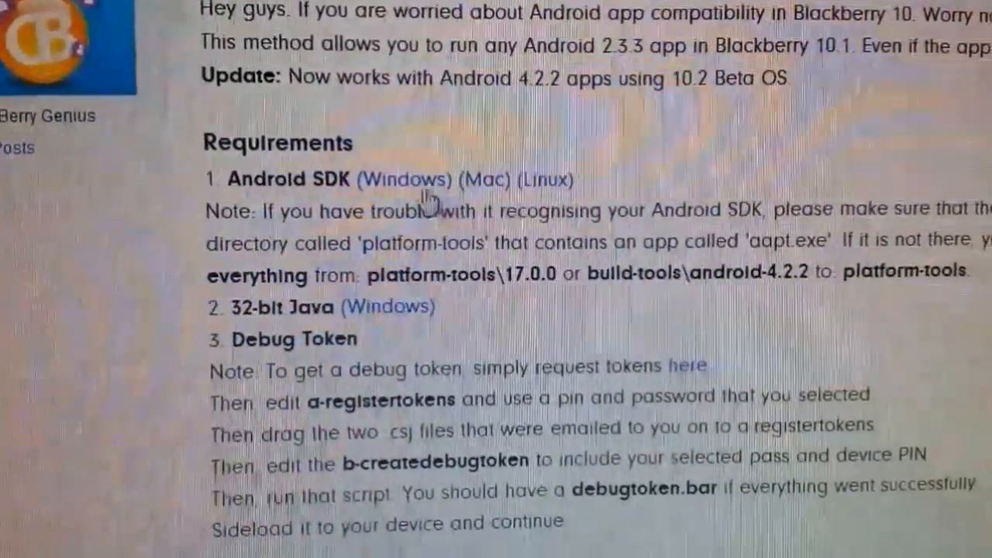
{"action": "scroll", "scroll_direction": "down", "scroll_amount": 3}
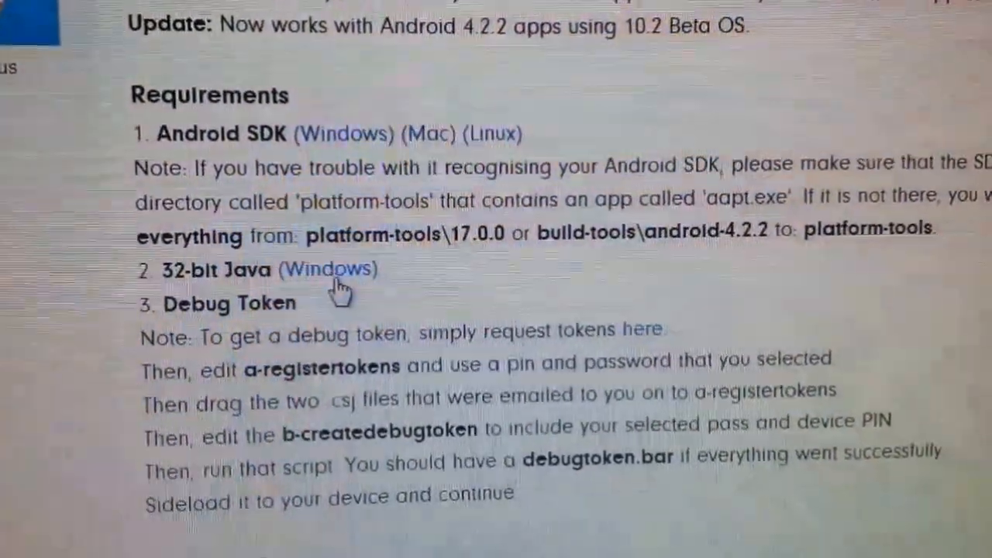
{"action": "scroll", "scroll_direction": "down", "scroll_amount": 3}
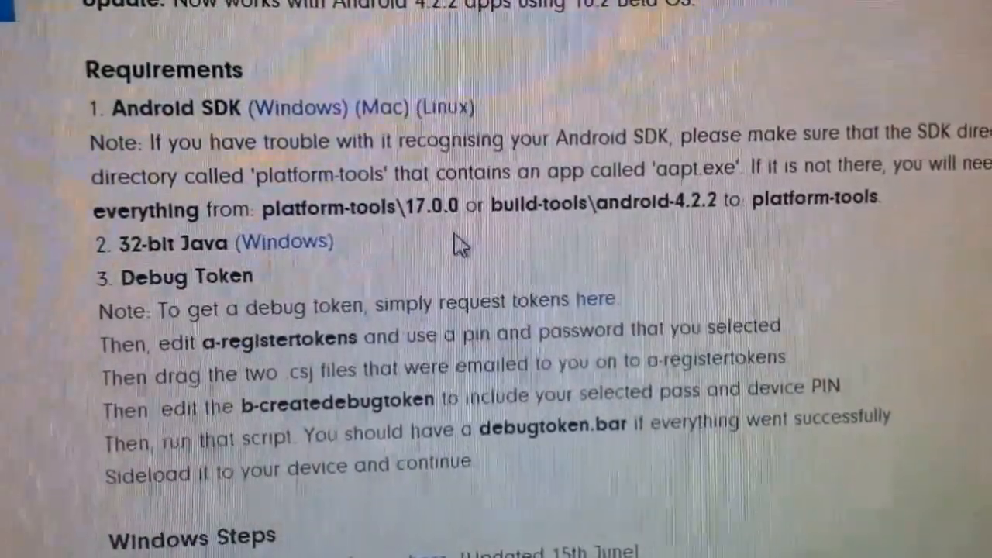
{"action": "scroll", "scroll_direction": "down", "scroll_amount": 3}
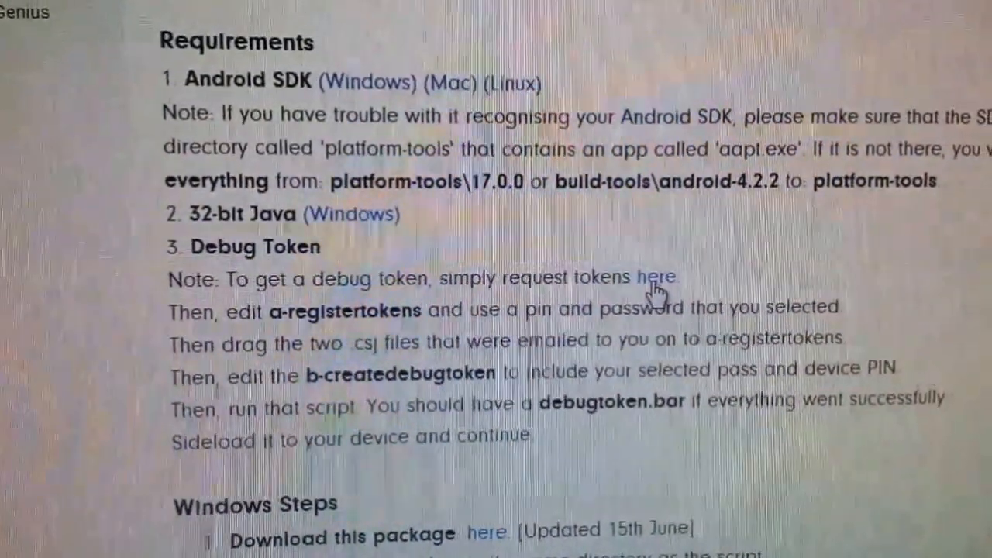
{"action": "left_click", "coordinate": [655, 277]}
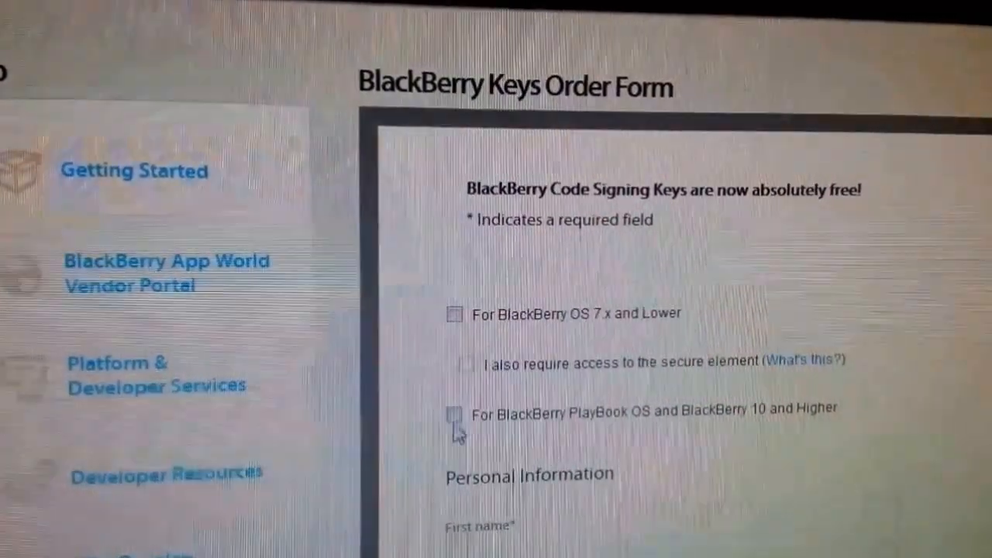
Choose keys for PlayBook OS and BlackBerry 10 and scroll to the personal information fields.
{"action": "left_click", "coordinate": [454, 416]}
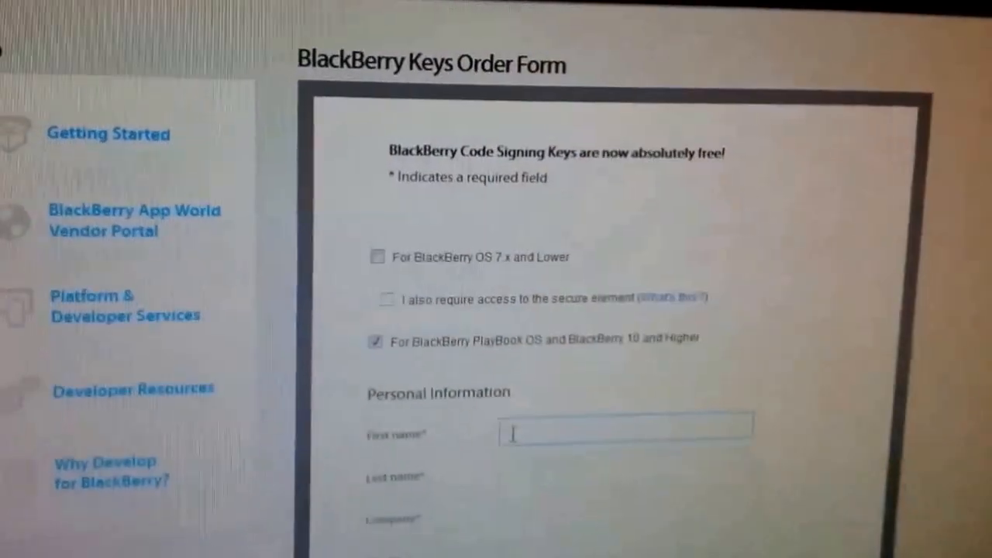
{"action": "scroll", "scroll_direction": "down", "scroll_amount": 3}
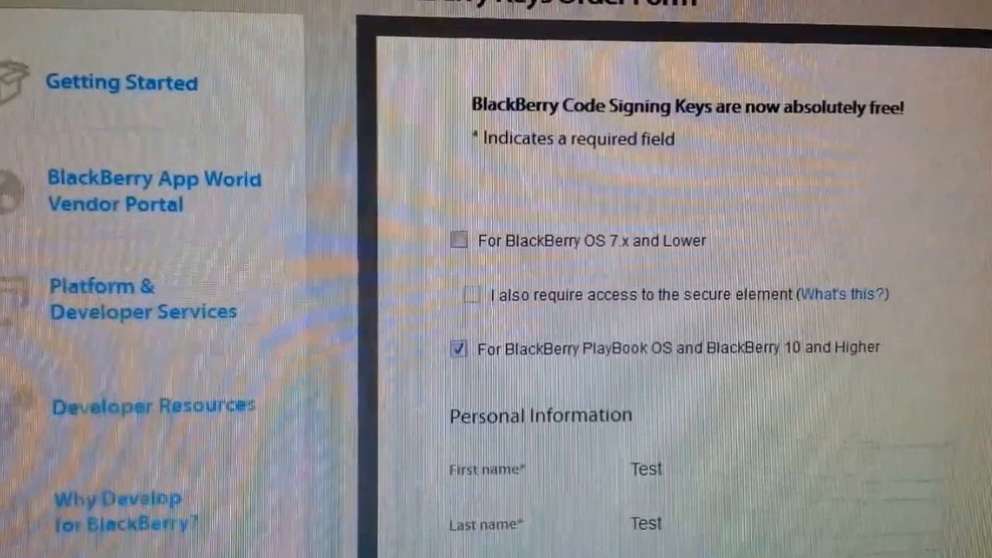
{"action": "scroll", "scroll_direction": "down", "scroll_amount": 3}
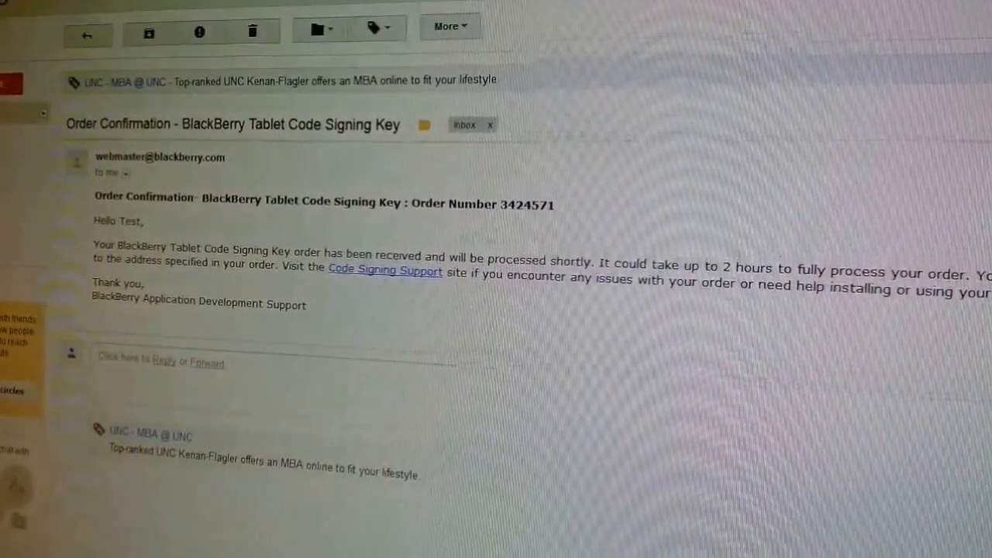
Leave the order confirmation email and go back to the Gmail inbox list.
{"action": "left_click", "coordinate": [86, 33]}
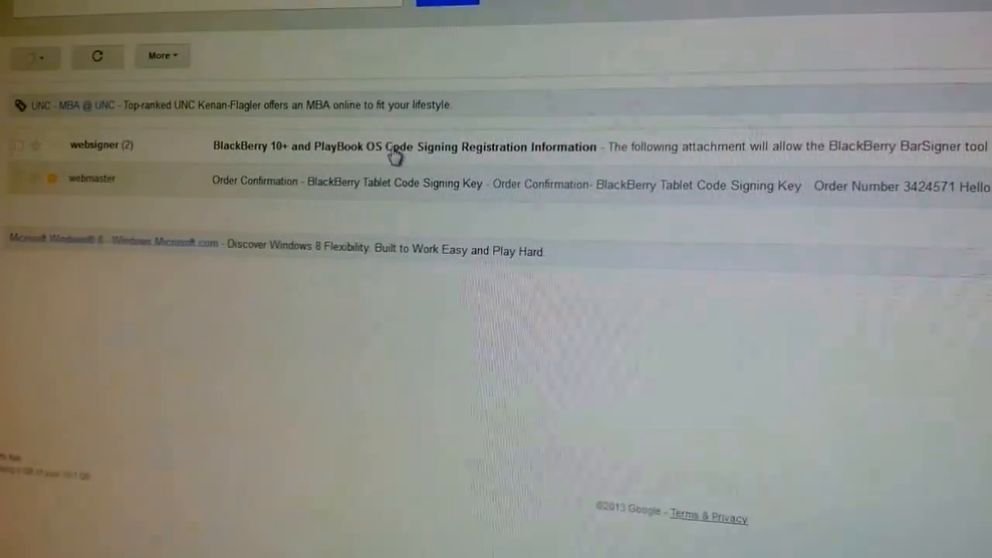
Open the code signing registration email and save the client-RDK-2008155.csj attachment.
{"action": "left_click", "coordinate": [403, 146]}
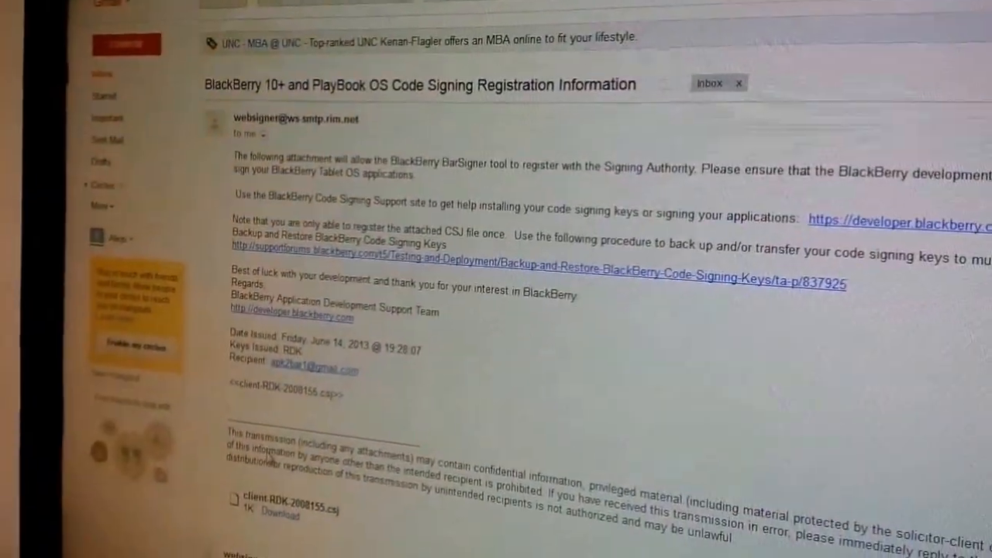
{"action": "scroll", "scroll_direction": "down", "scroll_amount": 3}
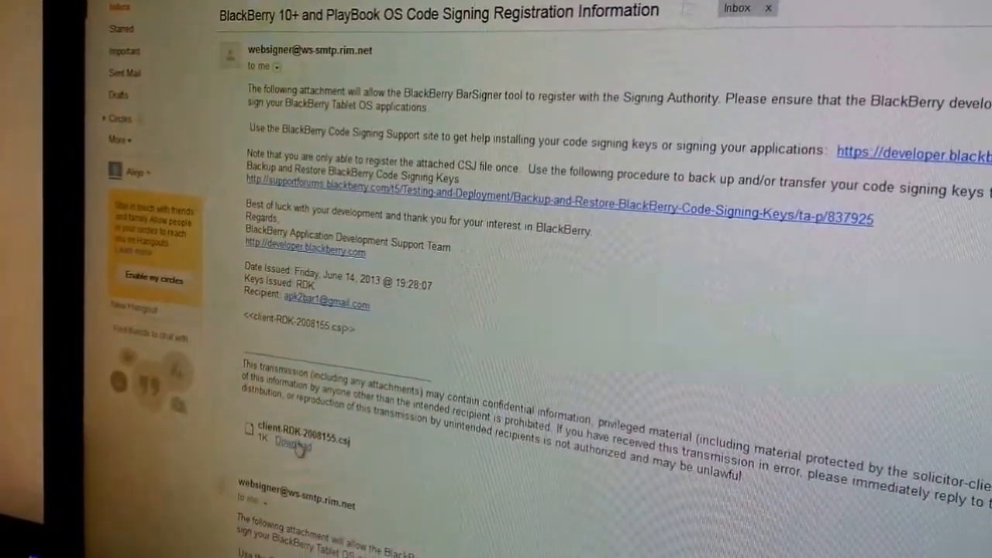
{"action": "right_click", "coordinate": [293, 446]}
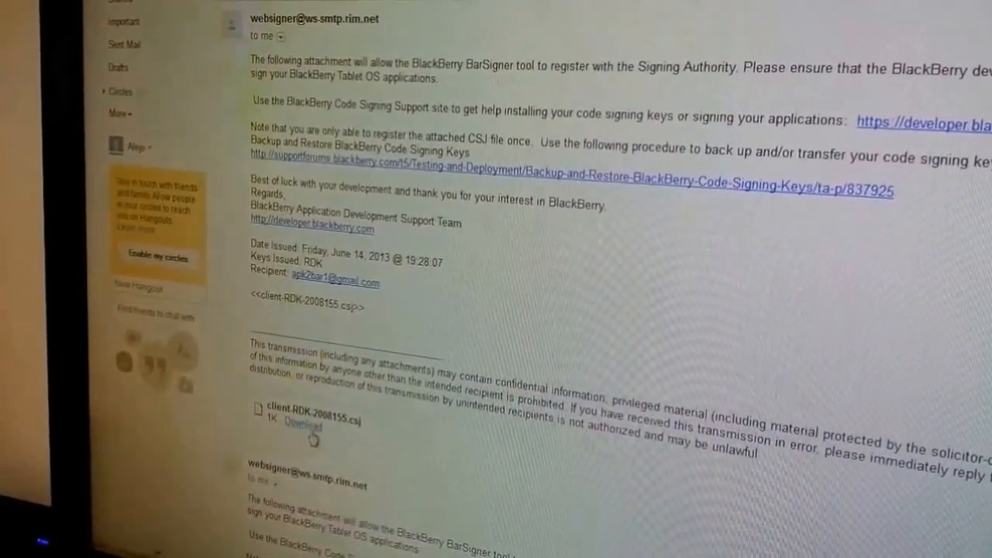
{"action": "left_click", "coordinate": [303, 426]}
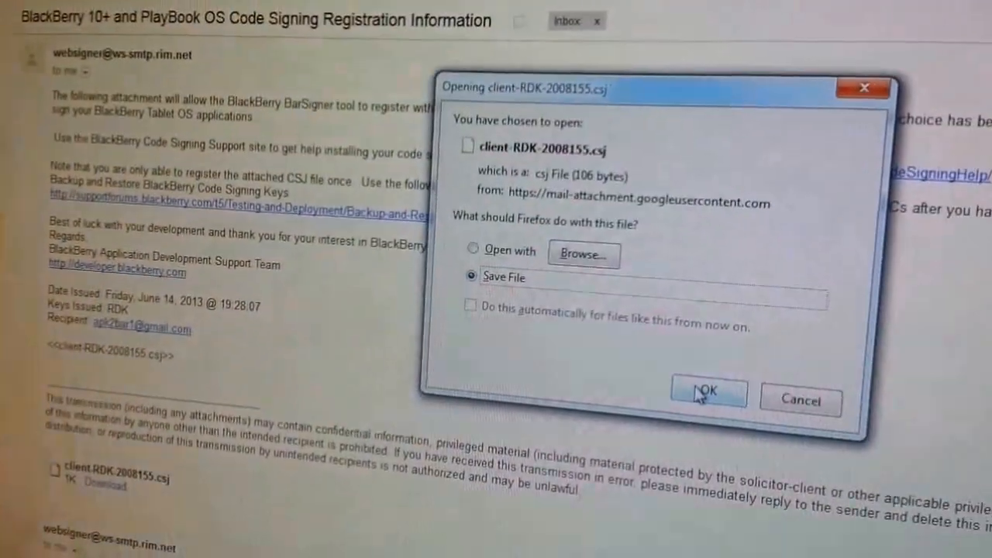
{"action": "left_click", "coordinate": [706, 391]}
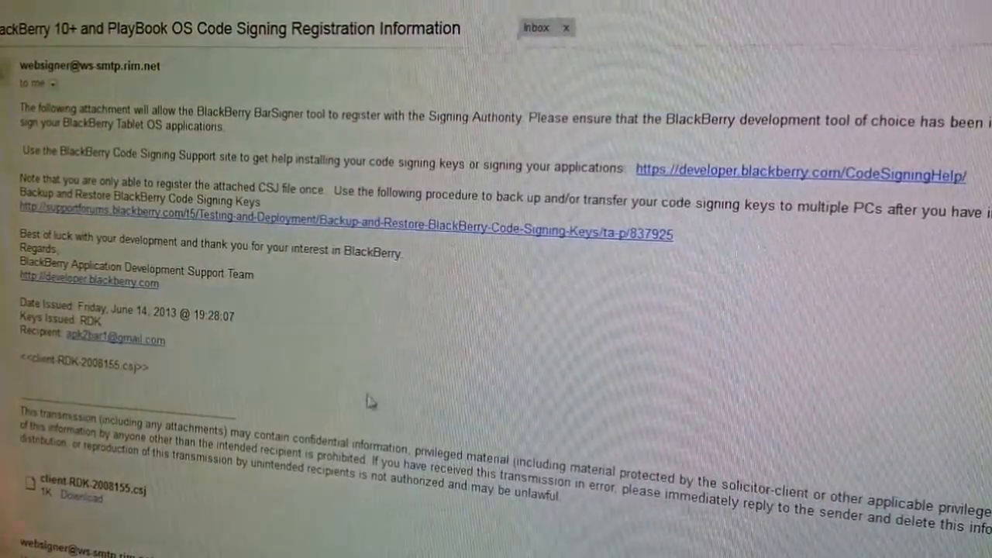
Save the client-PBDT-2008155.csj attachment too.
{"action": "scroll", "scroll_direction": "down", "scroll_amount": 3}
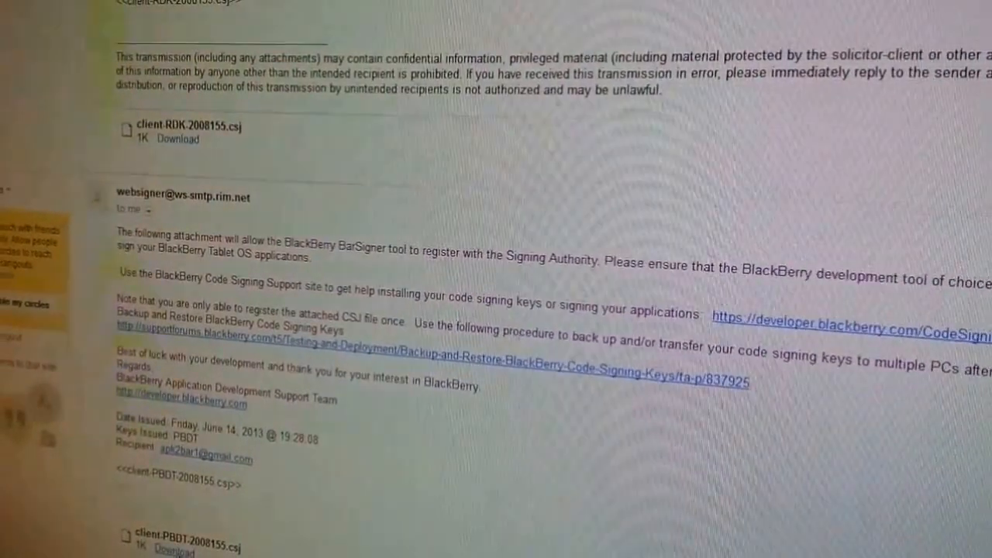
{"action": "left_click", "coordinate": [174, 550]}
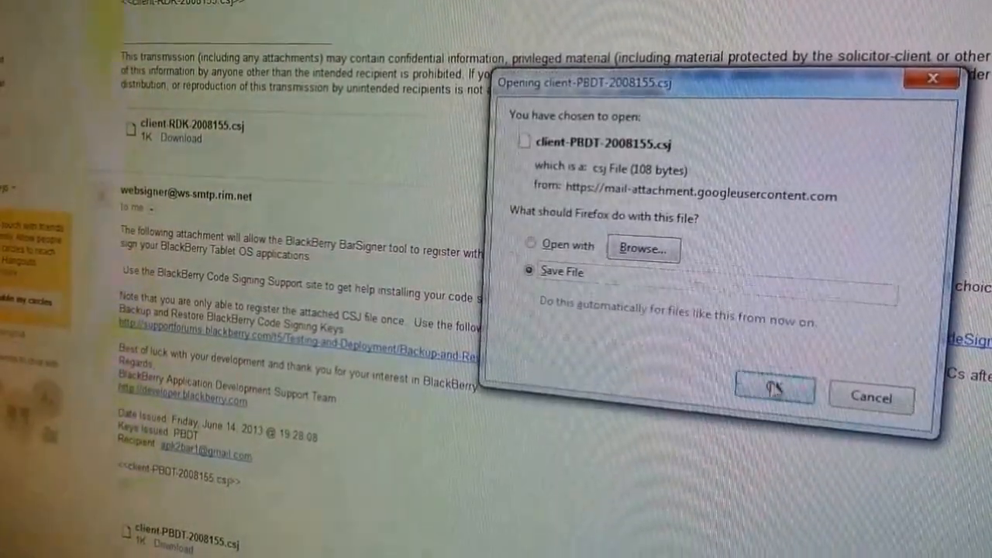
{"action": "left_click", "coordinate": [773, 396]}
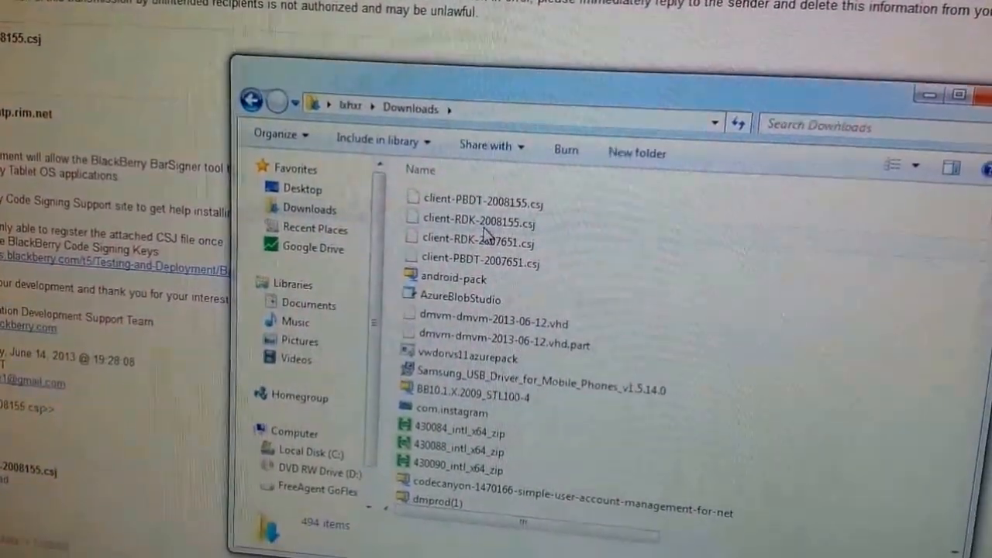
Select client-RDK-2008155.csj in the Downloads folder.
{"action": "left_click", "coordinate": [475, 210]}
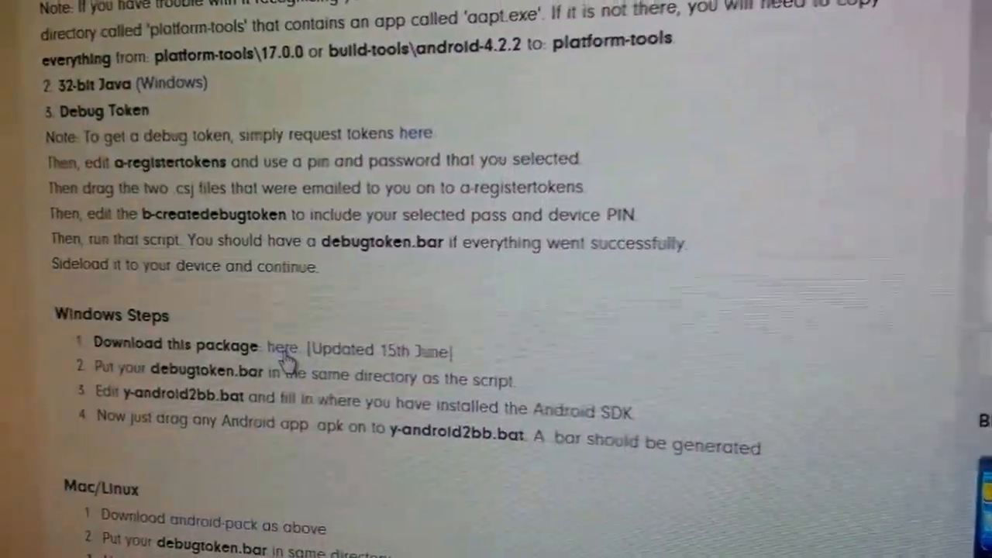
Scroll to the Windows Steps and follow the package download link to MEGA.
{"action": "scroll", "scroll_direction": "down", "scroll_amount": 3}
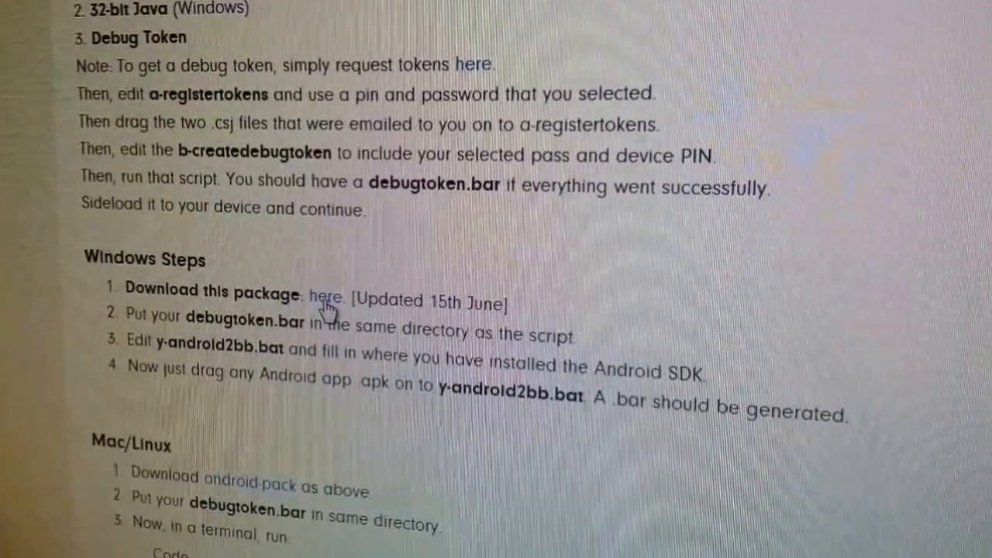
{"action": "left_click", "coordinate": [325, 300]}
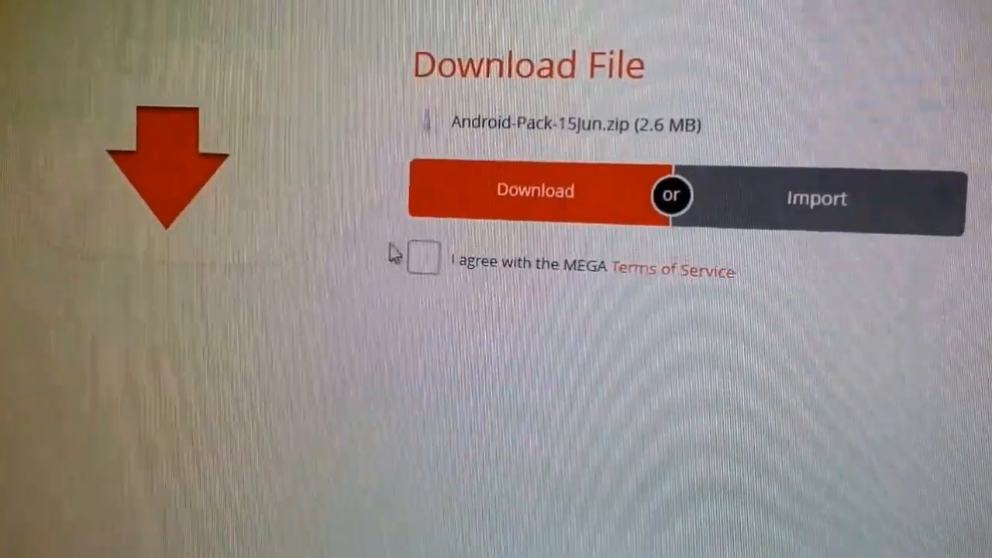
Accept MEGA's terms of service and save Android-Pack-15Jun.zip.
{"action": "left_click", "coordinate": [533, 192]}
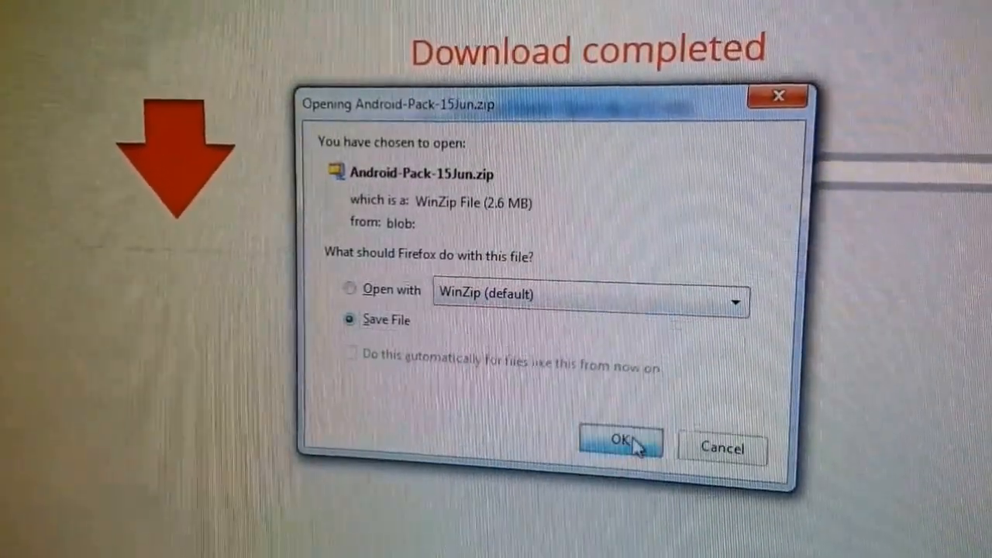
{"action": "left_click", "coordinate": [620, 443]}
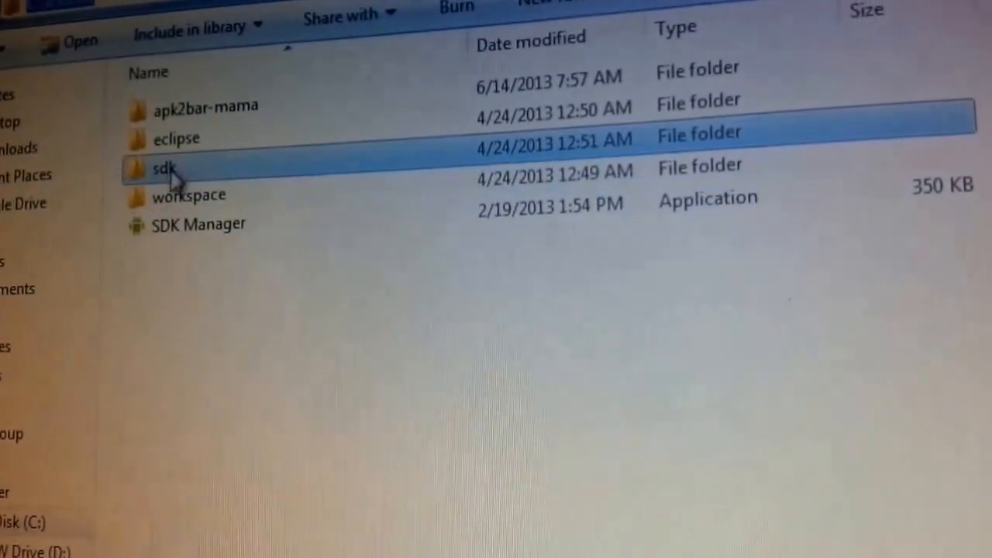
{"action": "mouse_move", "coordinate": [162, 171]}
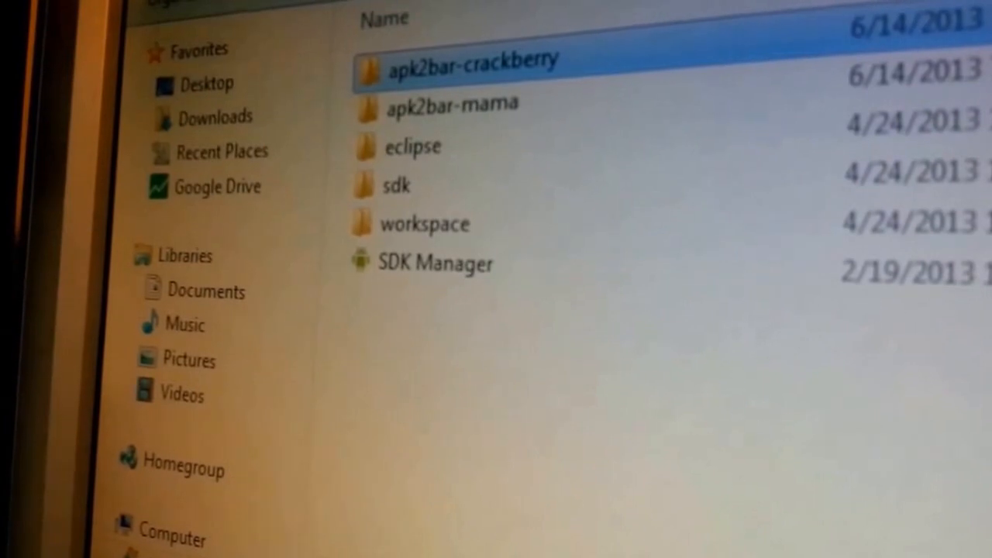
Open the new apk2bar-crackberry folder, then bring up actions for Android-Pack-15Jun in Downloads.
{"action": "double_click", "coordinate": [465, 62]}
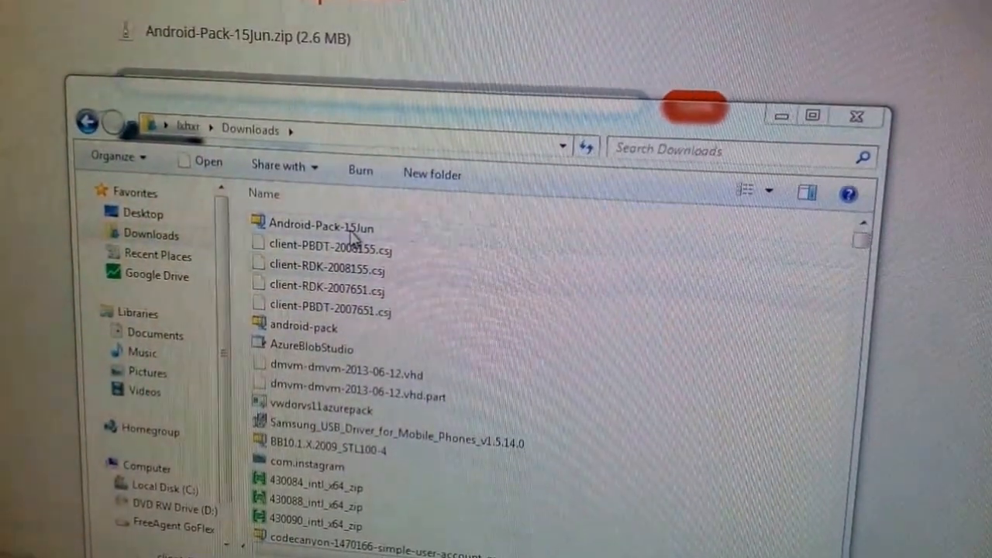
{"action": "right_click", "coordinate": [321, 226]}
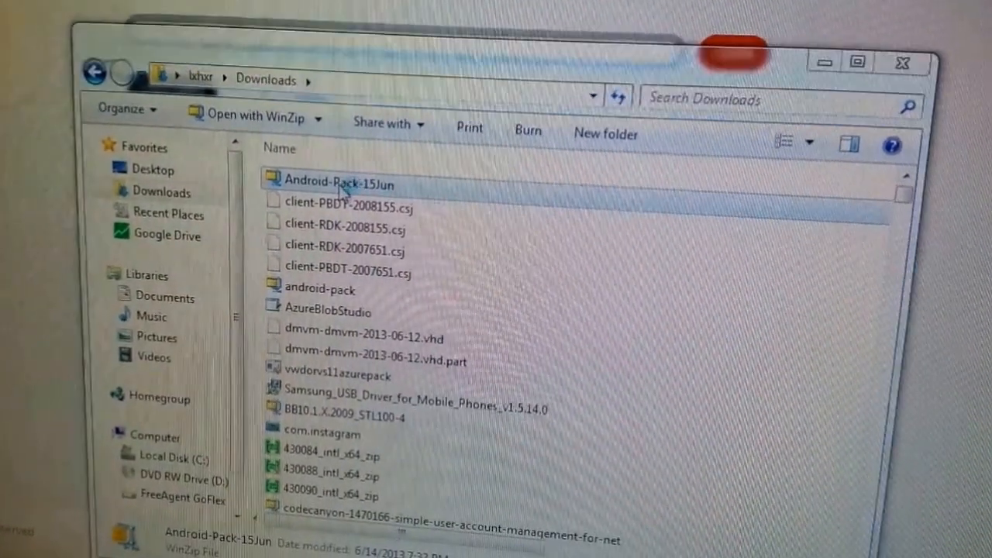
Open the Android-Pack-15Jun archive and start copying the two 2008155 .csj files.
{"action": "double_click", "coordinate": [338, 182]}
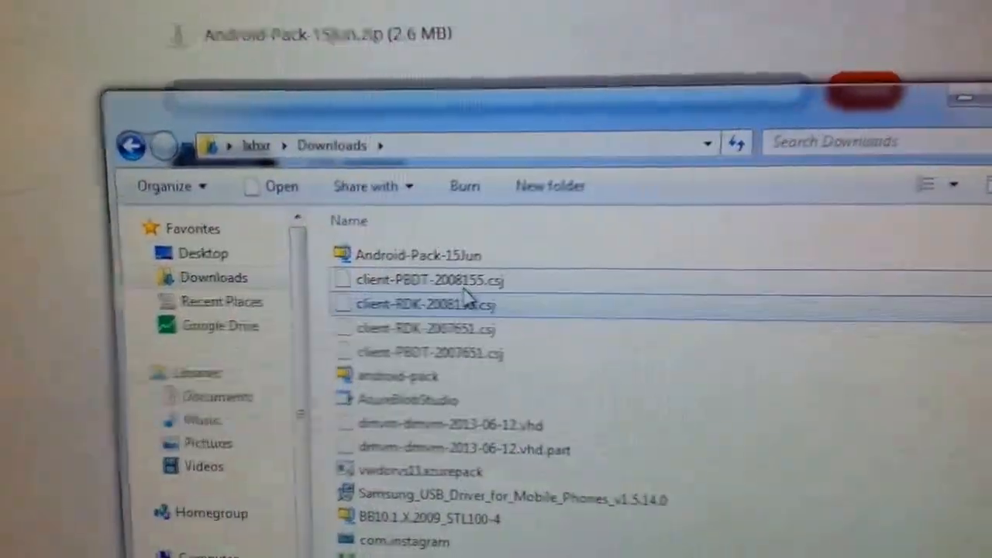
{"action": "right_click", "coordinate": [396, 305]}
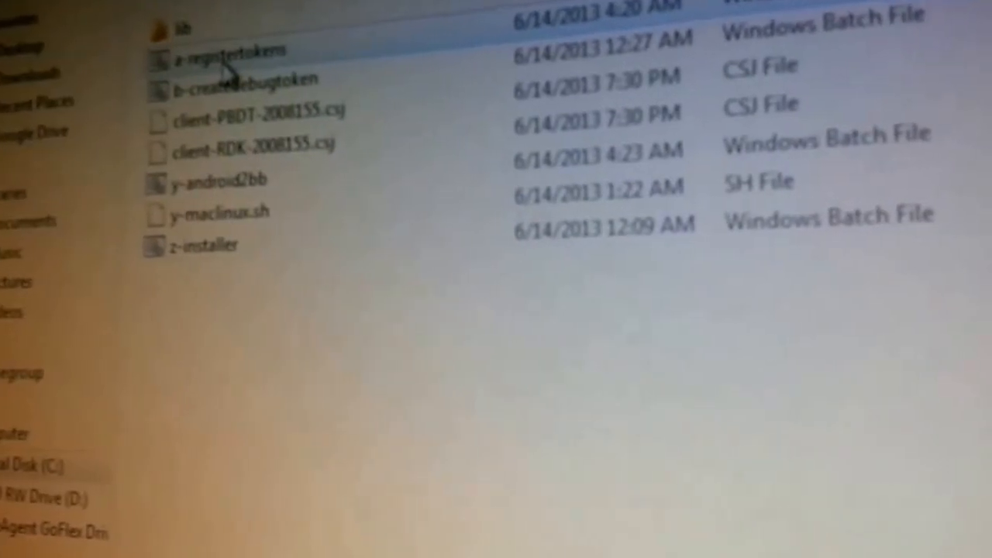
Edit a-registertokens.bat, allow the security warning, and maximize the Notepad window.
{"action": "right_click", "coordinate": [225, 54]}
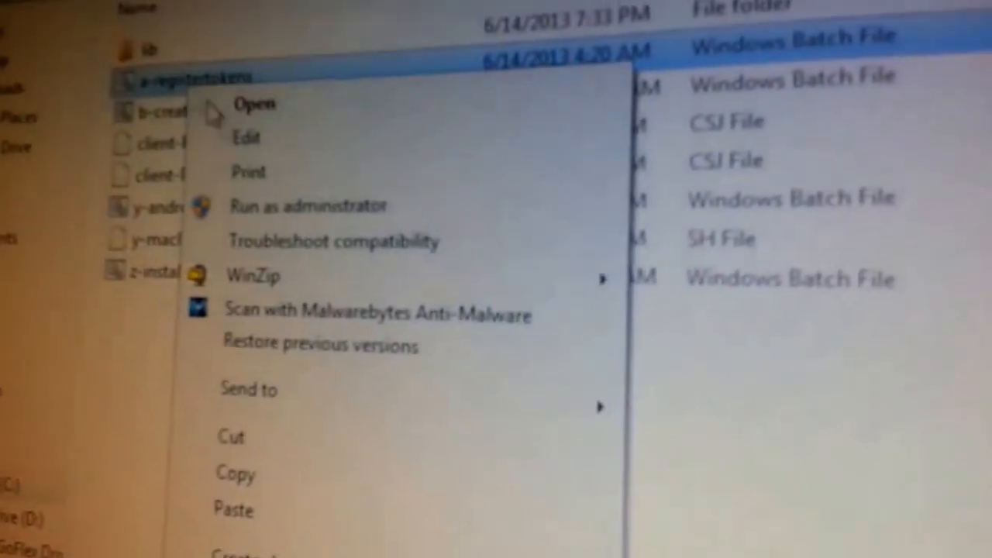
{"action": "left_click", "coordinate": [256, 104]}
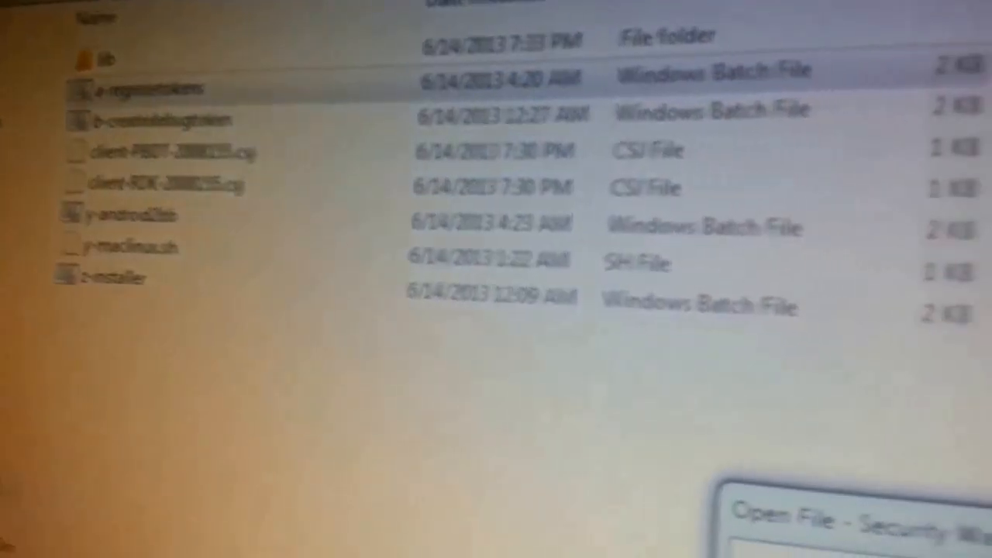
{"action": "double_click", "coordinate": [139, 88]}
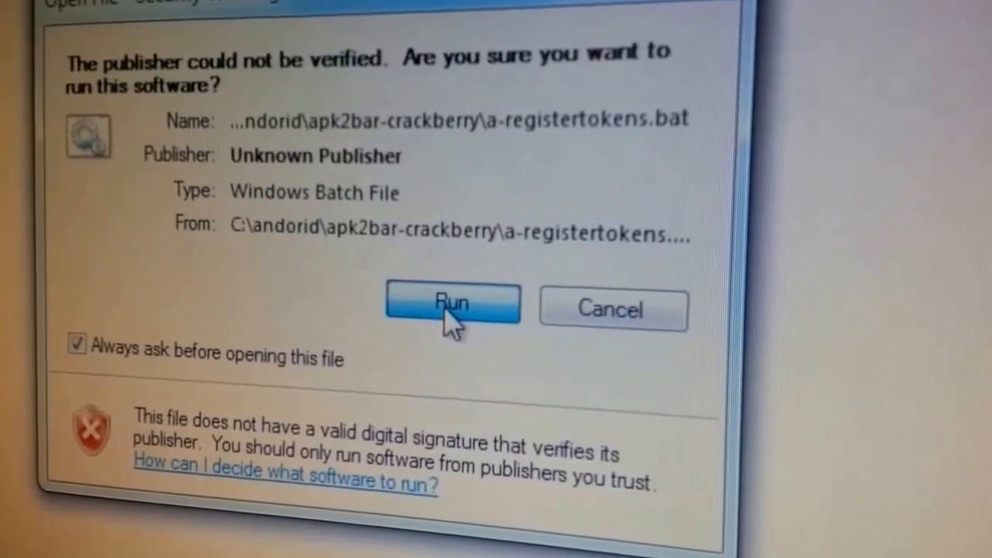
{"action": "left_click", "coordinate": [451, 304]}
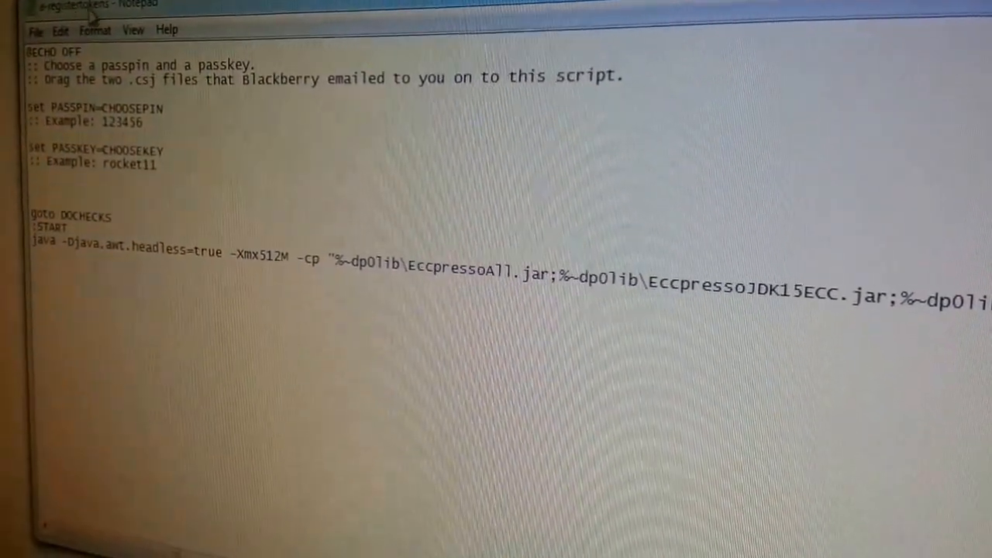
{"action": "double_click", "coordinate": [166, 167]}
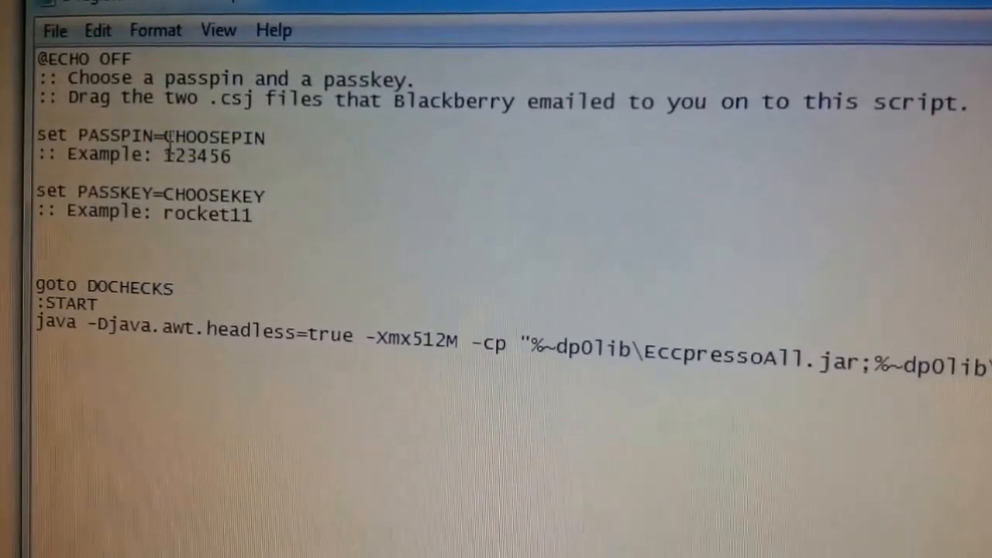
{"action": "double_click", "coordinate": [210, 137]}
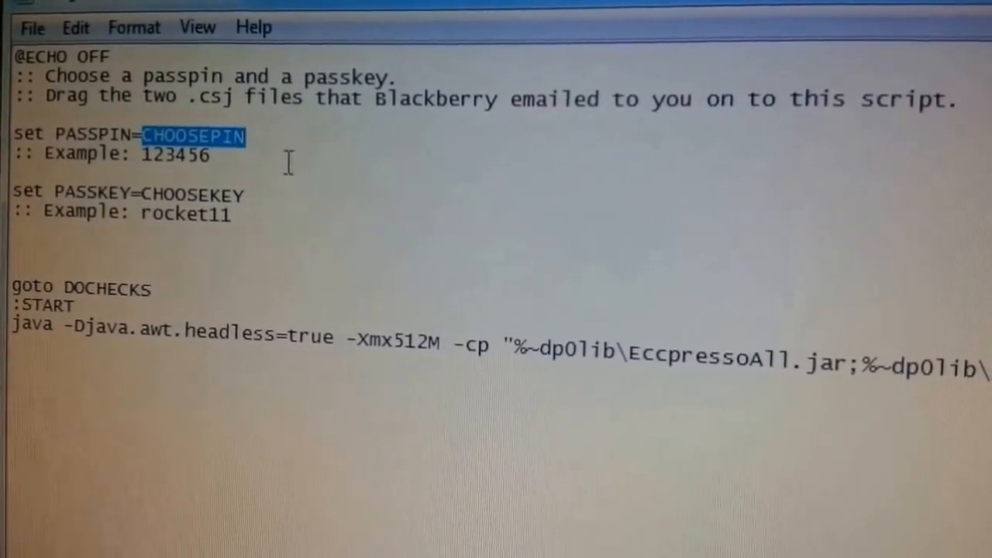
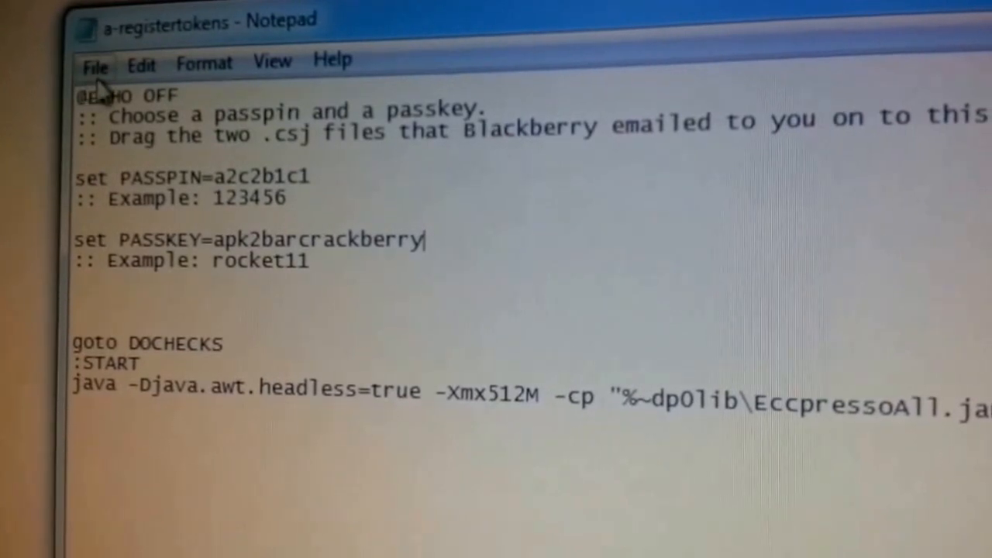
{"action": "left_click", "coordinate": [95, 66]}
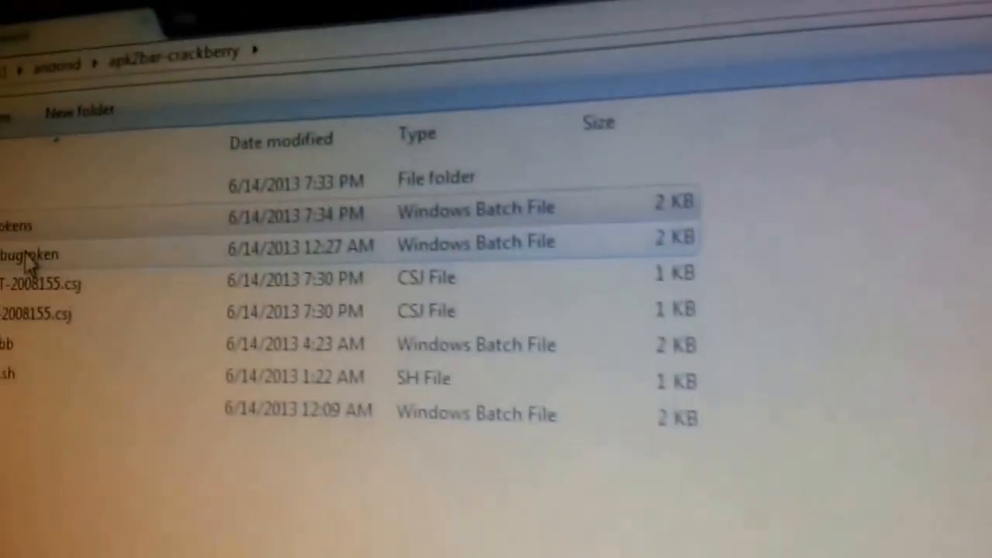
{"action": "right_click", "coordinate": [140, 146]}
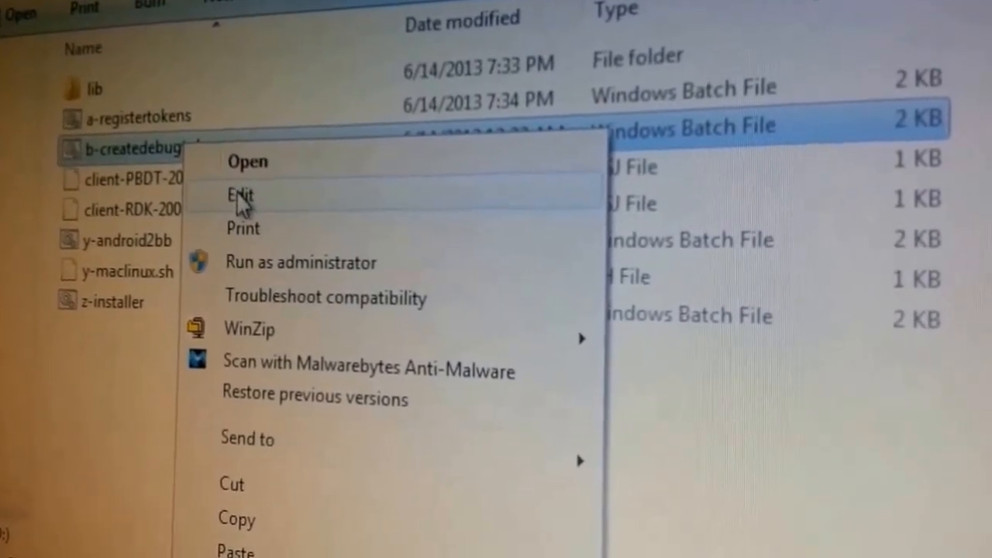
{"action": "left_click", "coordinate": [246, 161]}
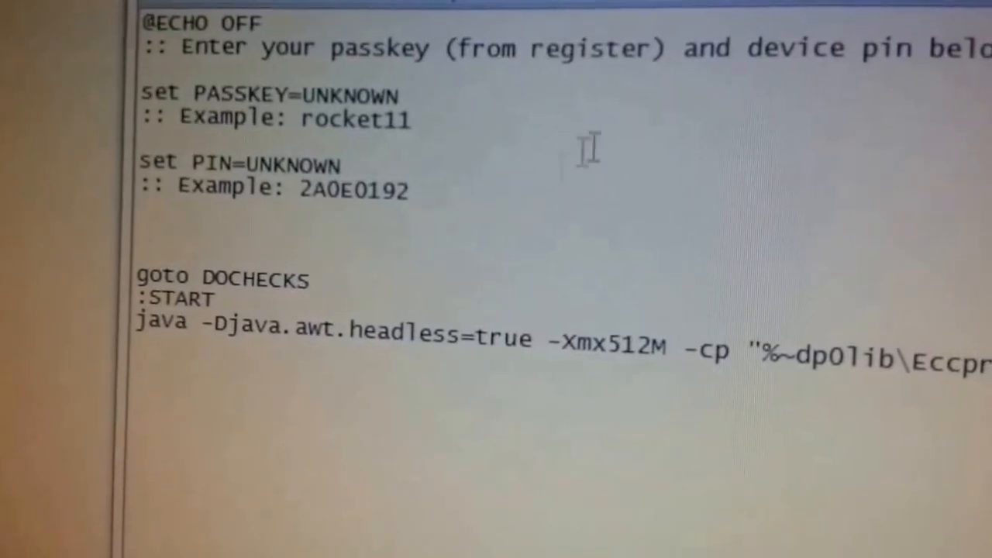
{"action": "double_click", "coordinate": [333, 100]}
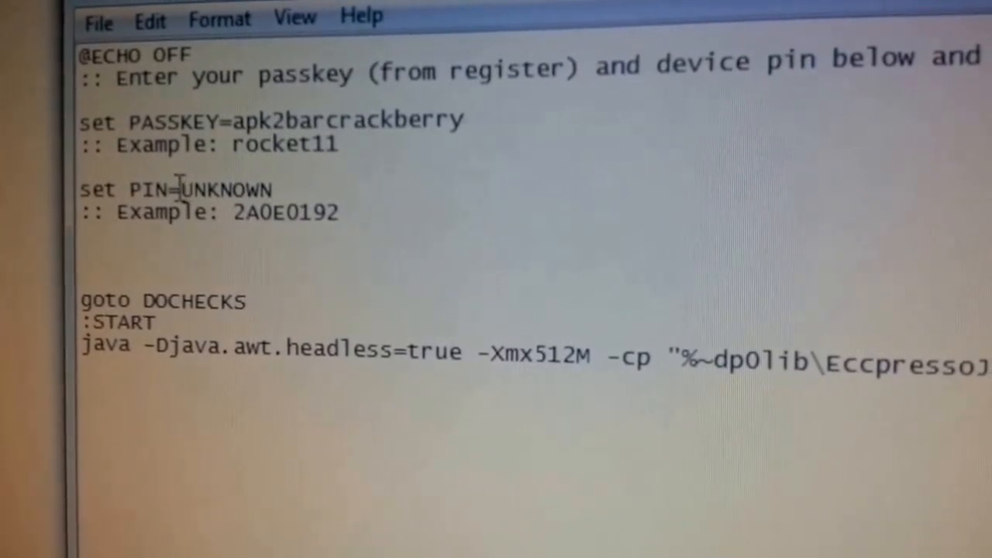
{"action": "double_click", "coordinate": [221, 192]}
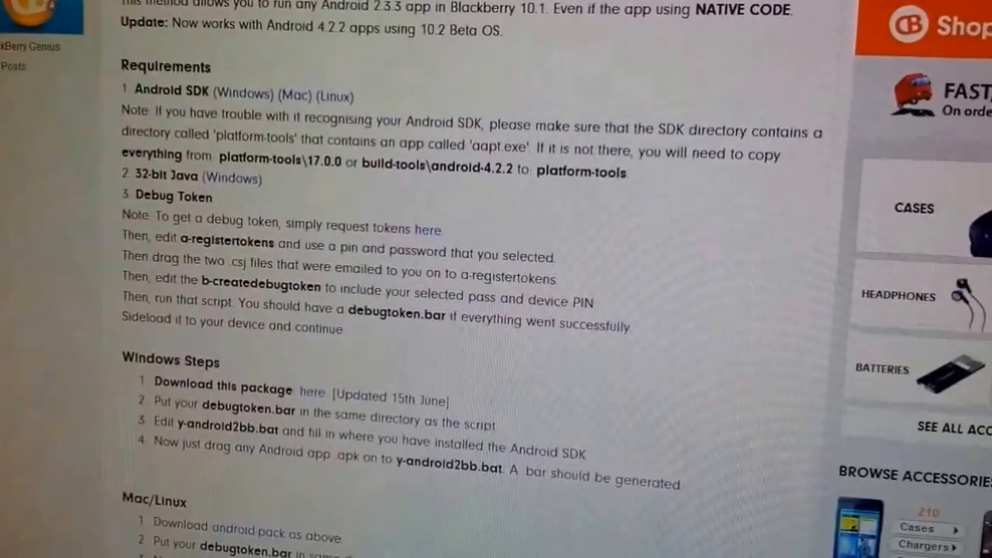
Scroll through the forum post's Requirements and Windows Steps.
{"action": "scroll", "scroll_direction": "down", "scroll_amount": 3}
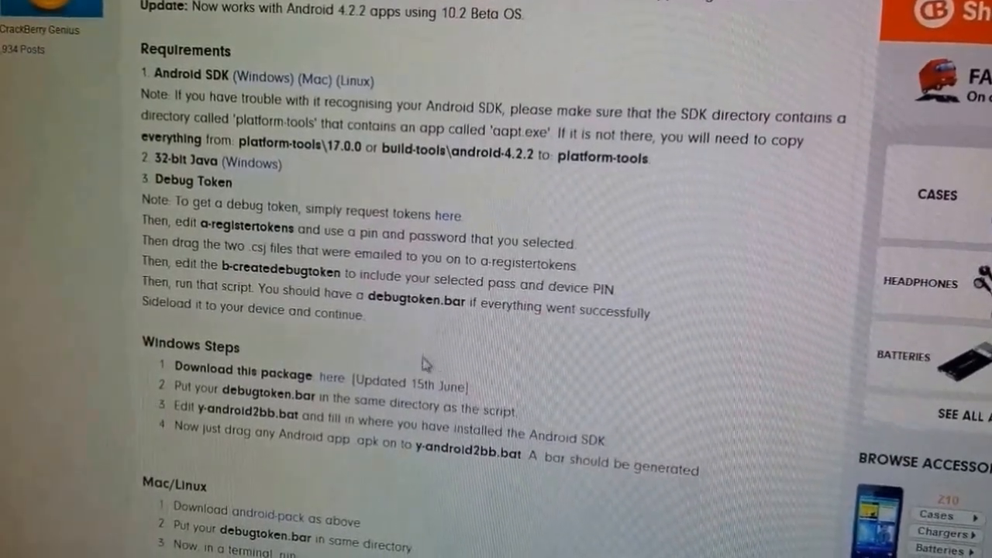
{"action": "scroll", "scroll_direction": "down", "scroll_amount": 3}
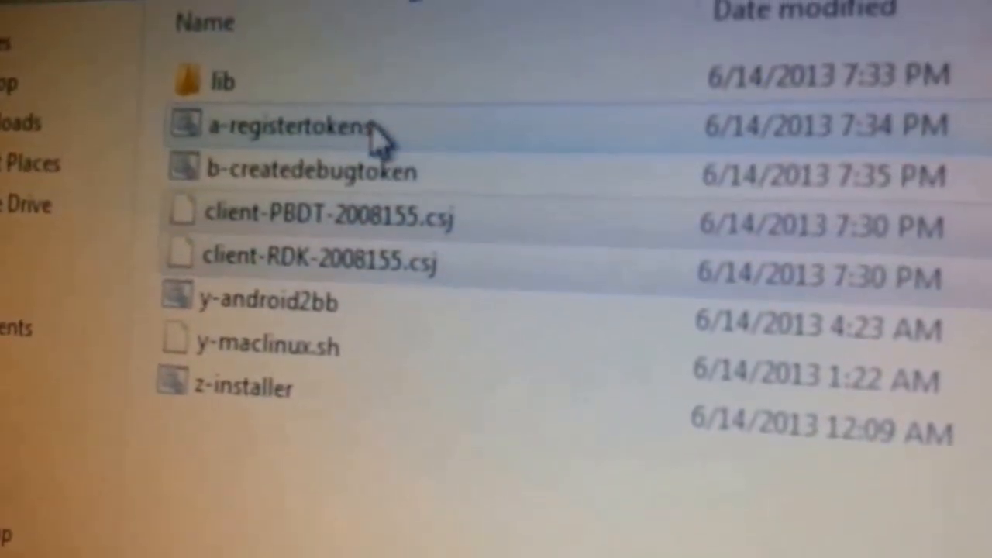
Run a-registertokens with both .csj files, confirming the security warning.
{"action": "double_click", "coordinate": [286, 125]}
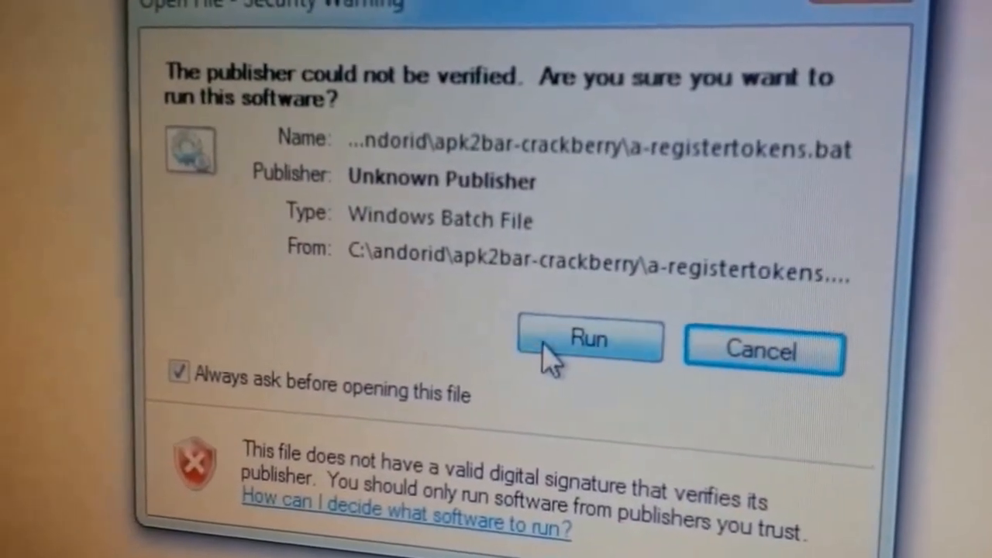
{"action": "left_click", "coordinate": [588, 339]}
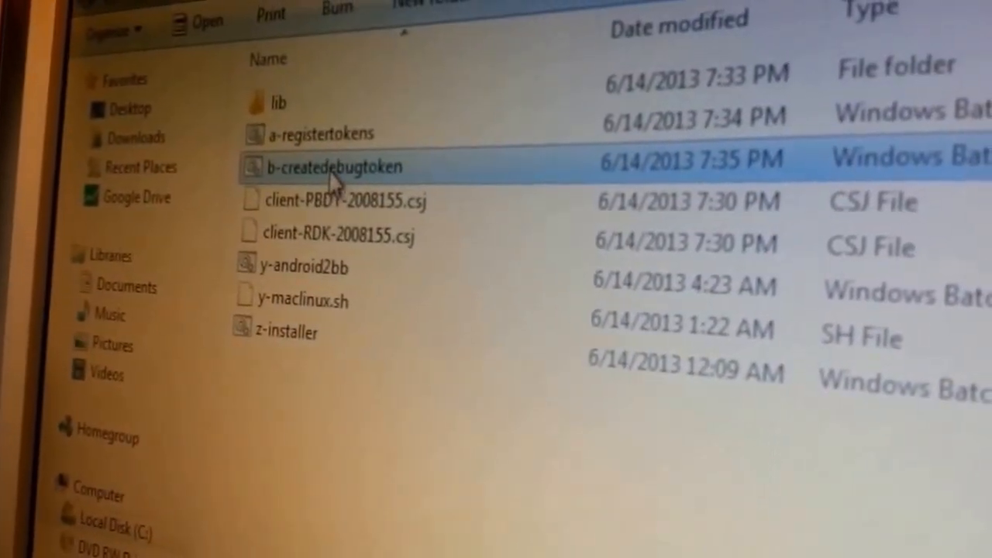
{"action": "mouse_move", "coordinate": [326, 167]}
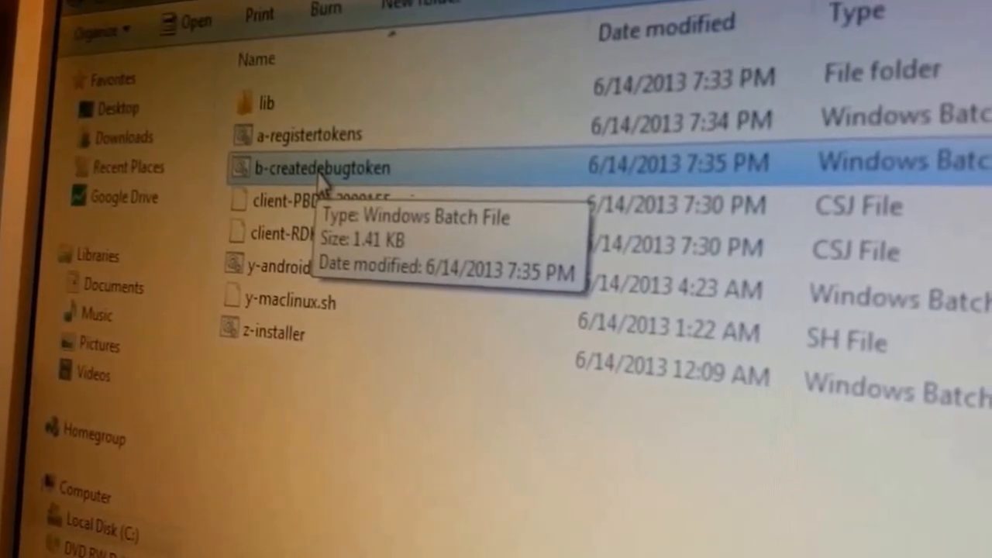
Run b-createdebugtoken.bat from the script folder.
{"action": "double_click", "coordinate": [318, 166]}
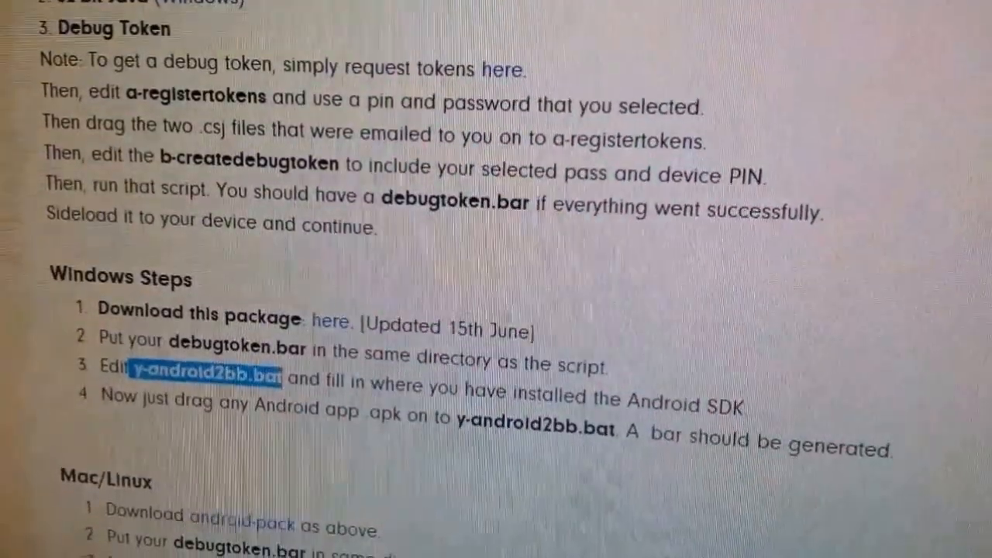
Scroll the guide to the step about setting the SDK path in y-android2bb.bat.
{"action": "scroll", "scroll_direction": "down", "scroll_amount": 3}
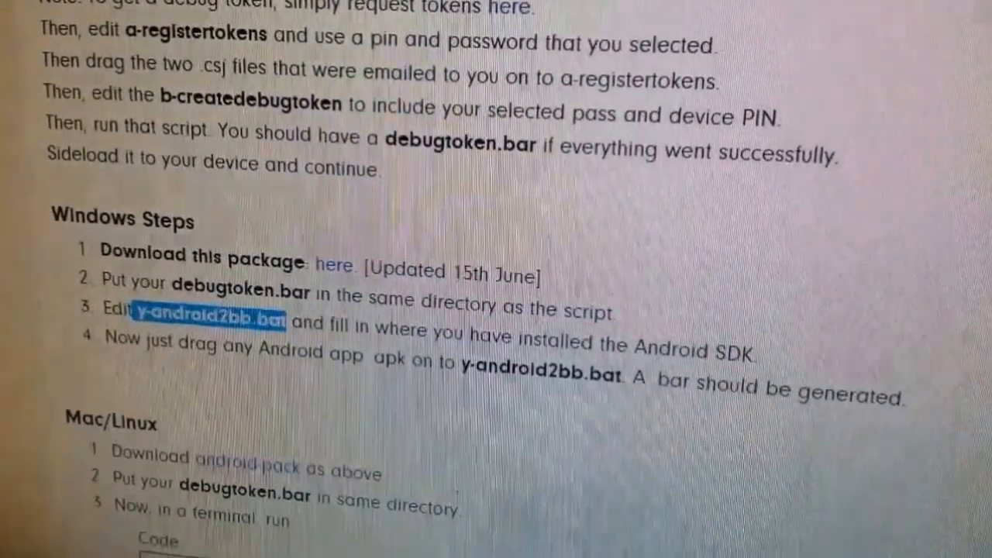
{"action": "scroll", "scroll_direction": "down", "scroll_amount": 3}
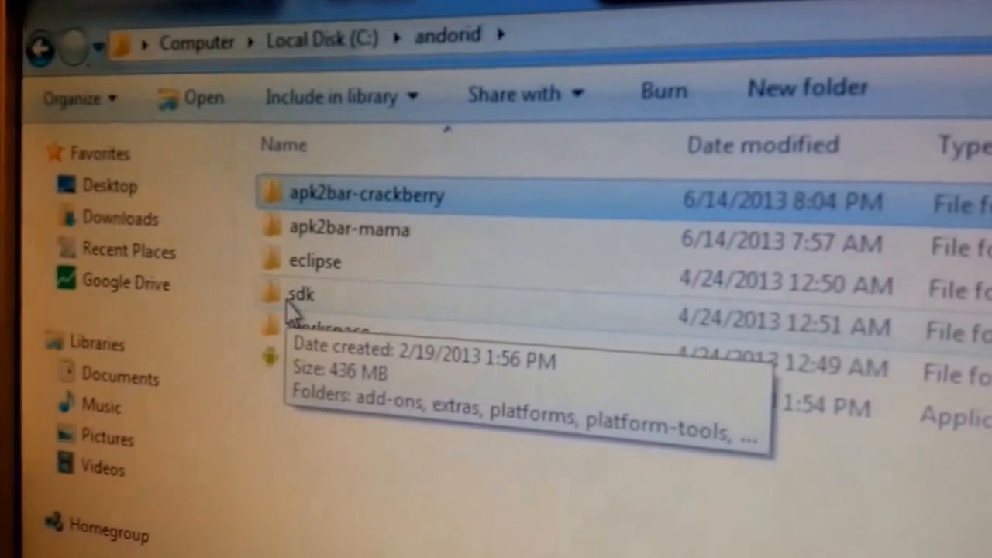
Copy the sdk folder's path, then open y-android2bb from apk2bar-crackberry for editing.
{"action": "double_click", "coordinate": [299, 293]}
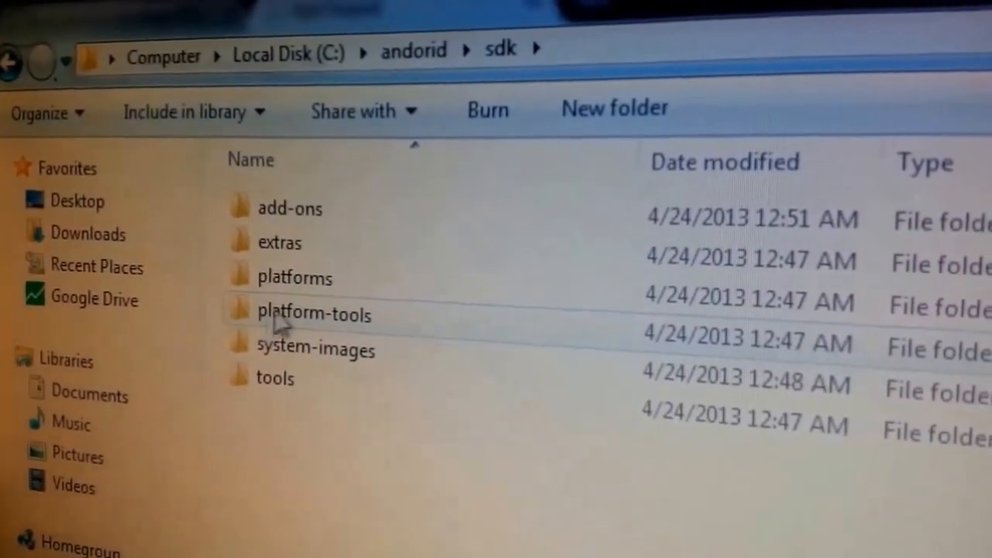
{"action": "mouse_move", "coordinate": [314, 313]}
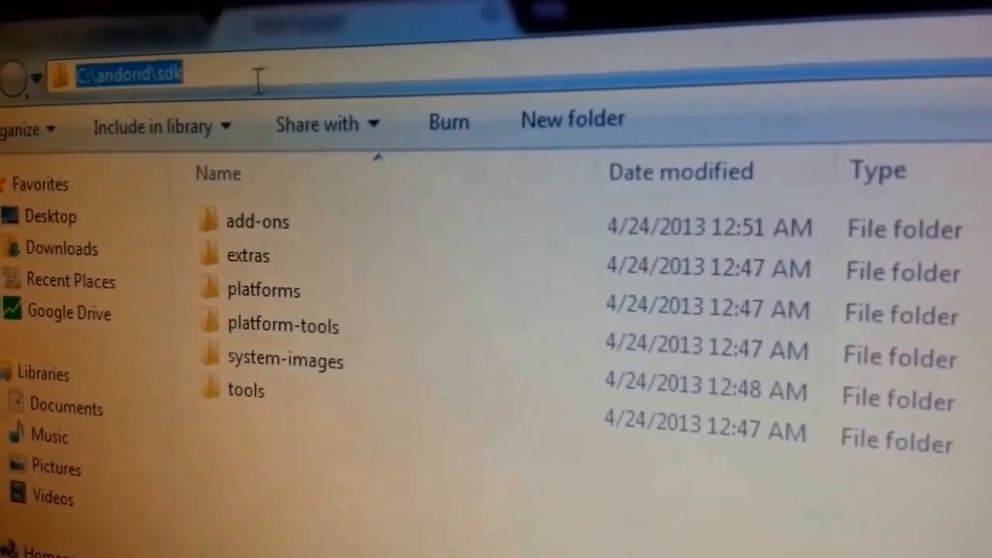
{"action": "right_click", "coordinate": [128, 73]}
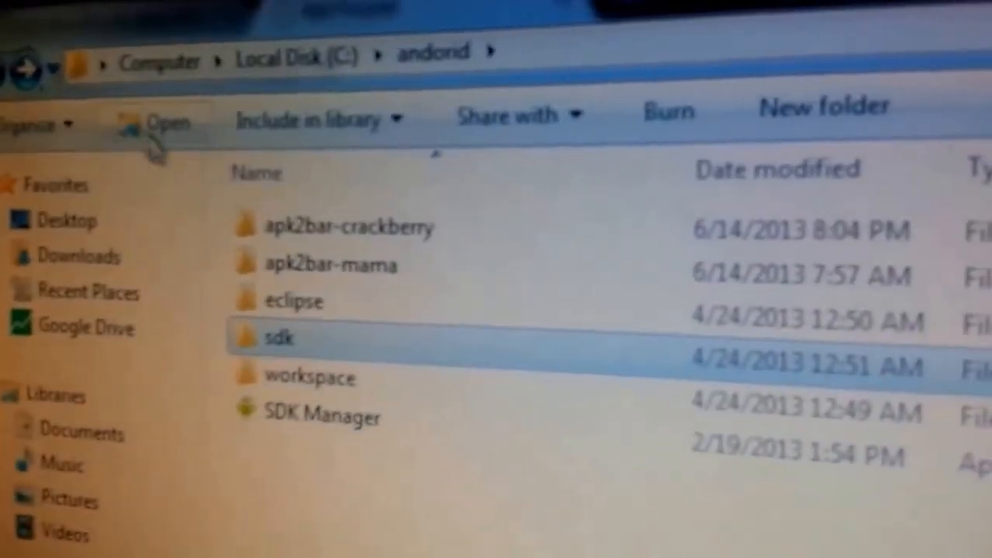
{"action": "double_click", "coordinate": [350, 226]}
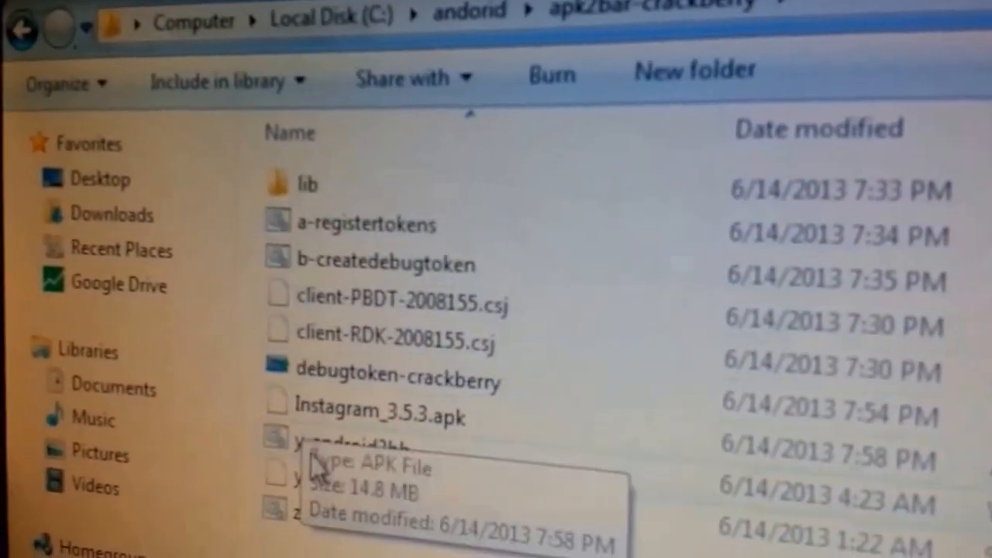
{"action": "right_click", "coordinate": [380, 363]}
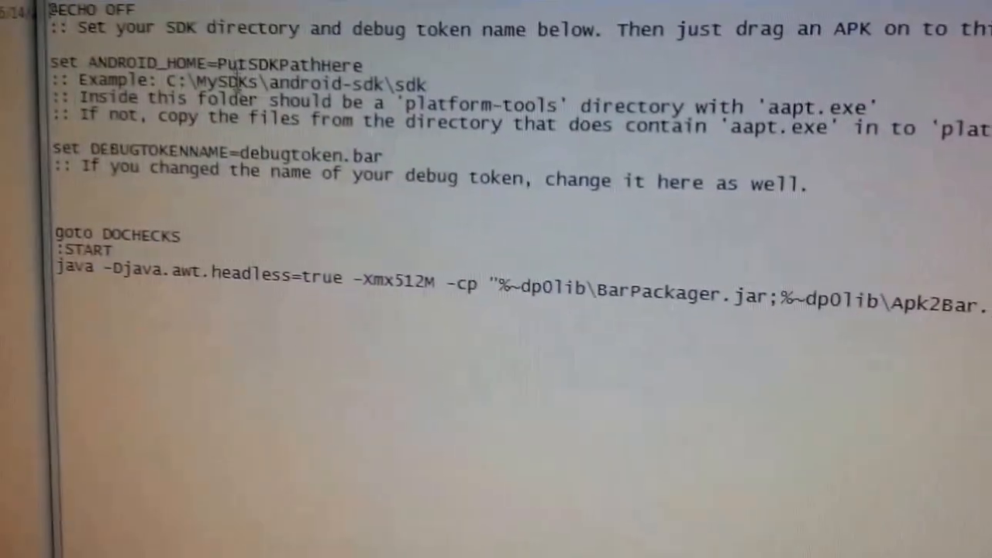
Paste the copied SDK path over PutSDKPathHere in y-android2bb.
{"action": "double_click", "coordinate": [271, 69]}
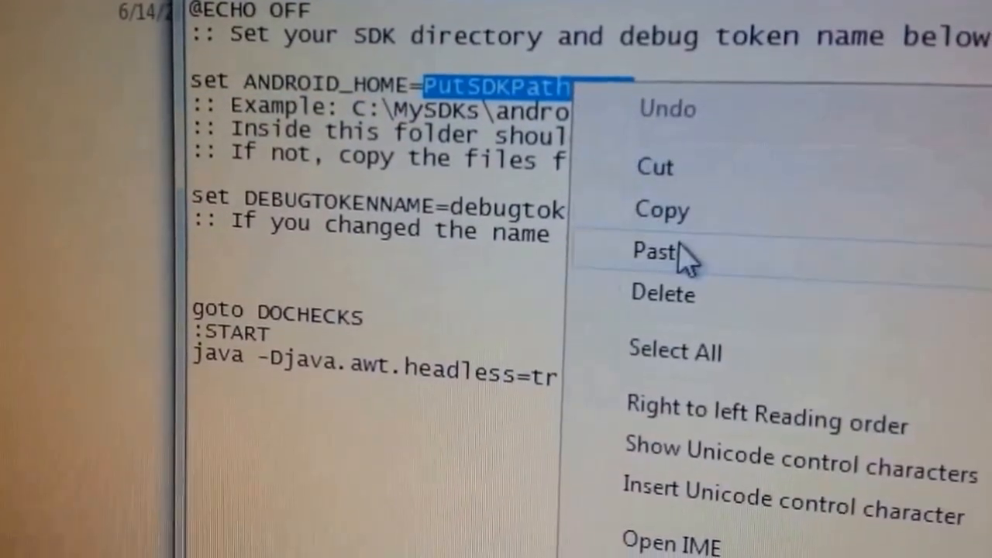
{"action": "left_click", "coordinate": [653, 251]}
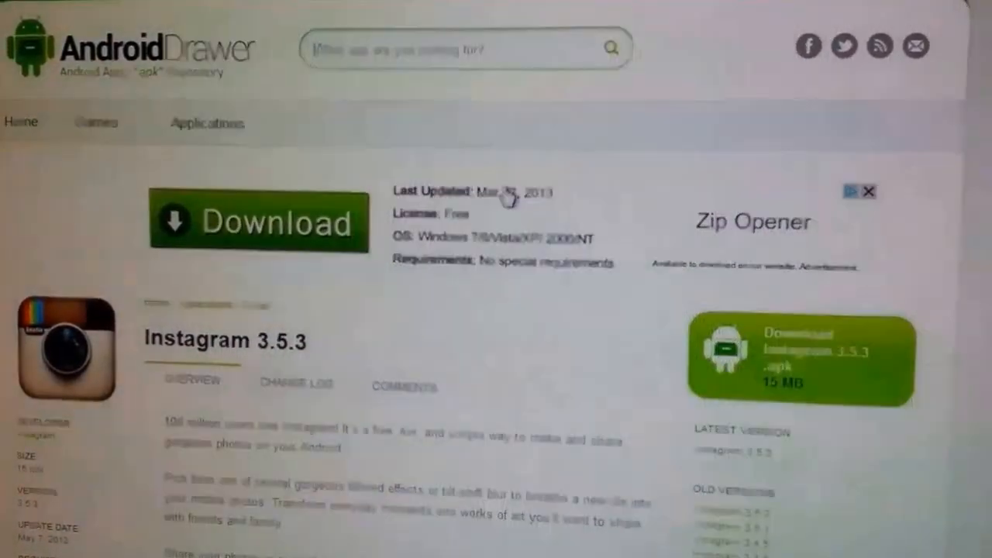
Search AndroidDrawer for 'ins' and scroll the Instagram results.
{"action": "type", "text": "ins"}
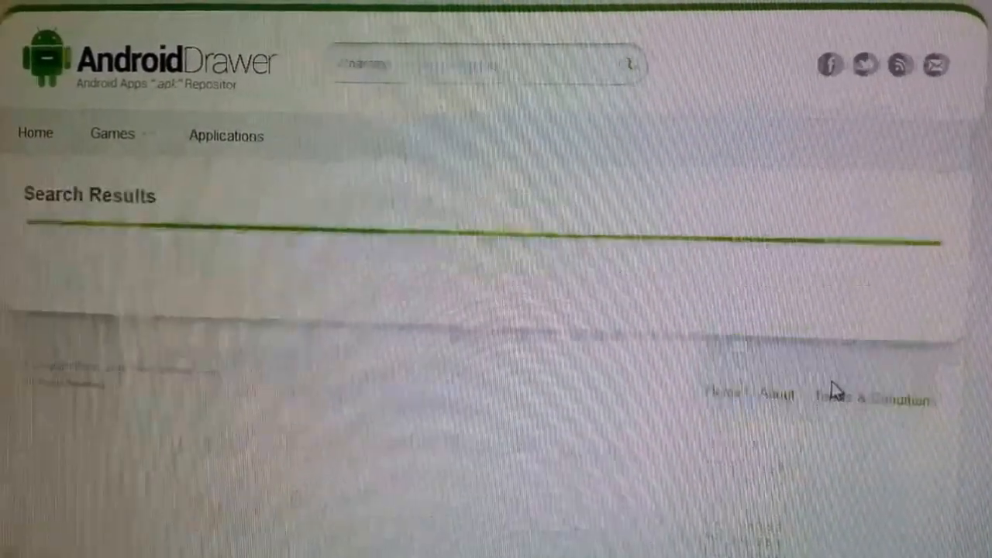
{"action": "scroll", "scroll_direction": "down", "scroll_amount": 3}
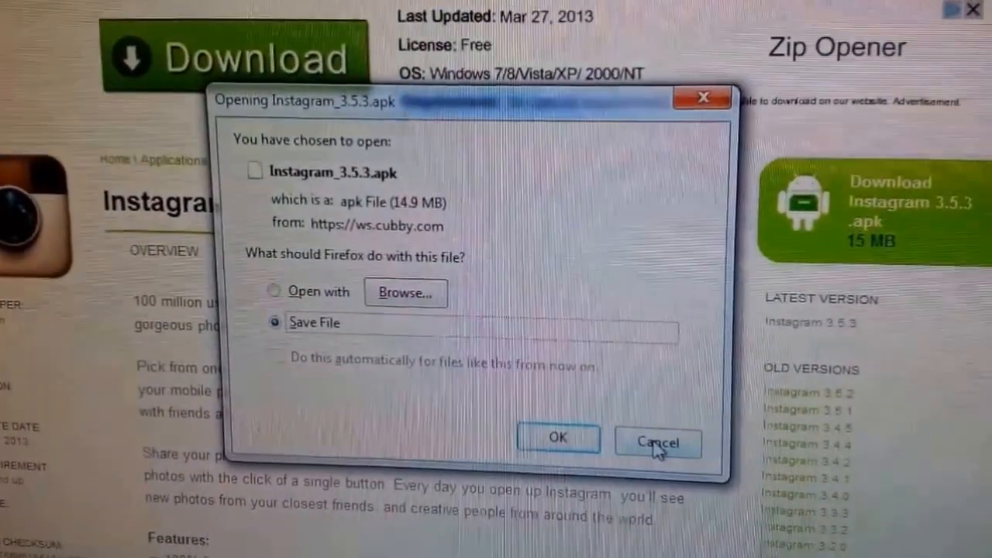
Cancel the Instagram_3.5.3.apk download prompt.
{"action": "left_click", "coordinate": [657, 441]}
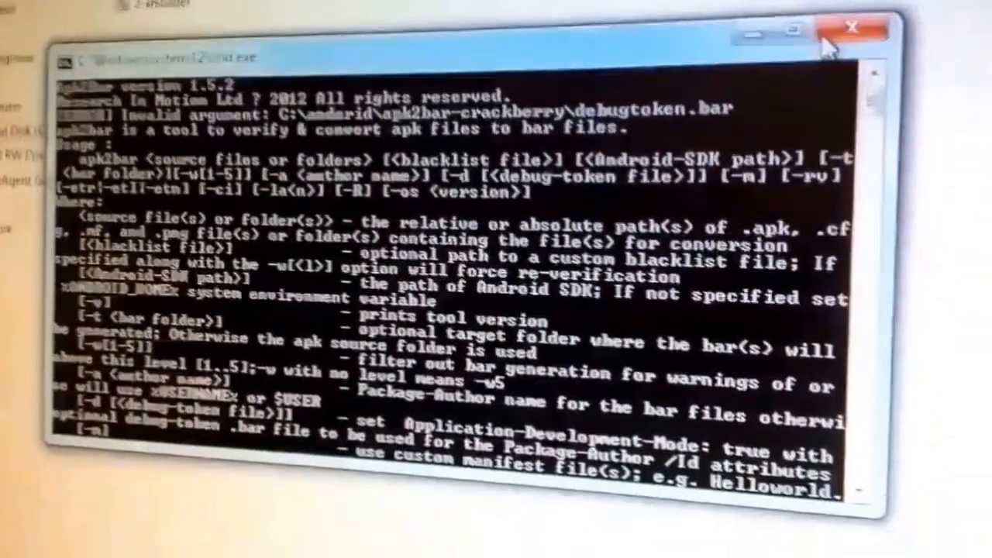
Close the cmd error window and set DEBUGTOKENNAME to debugtoken-crackberry.bar.
{"action": "left_click", "coordinate": [852, 29]}
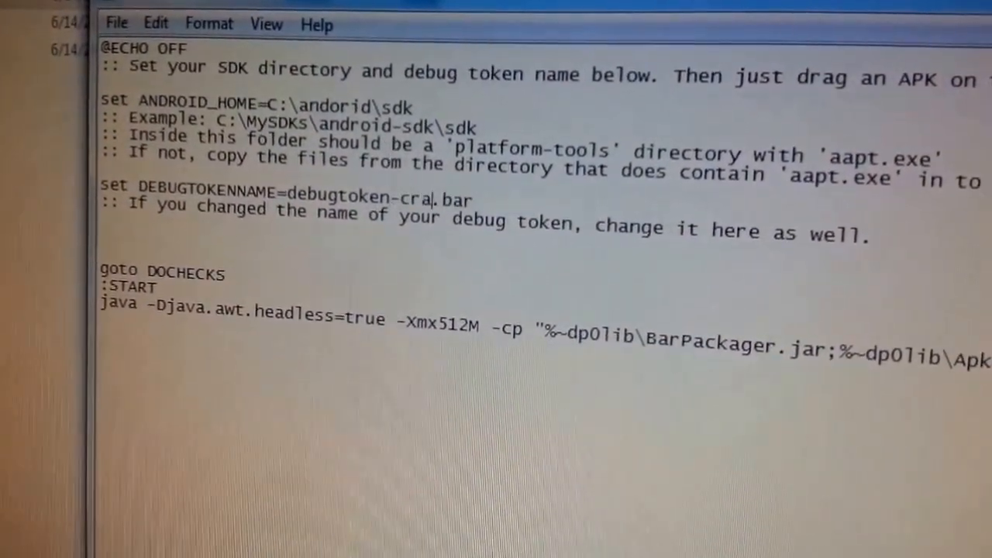
{"action": "type", "text": "ckberry"}
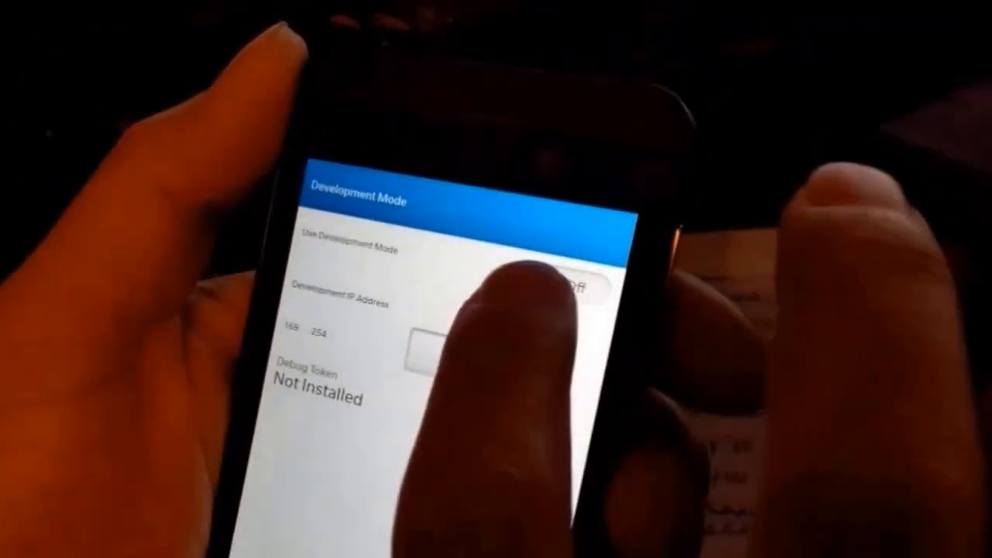
Switch the Use Development Mode toggle on.
{"action": "left_click", "coordinate": [577, 283]}
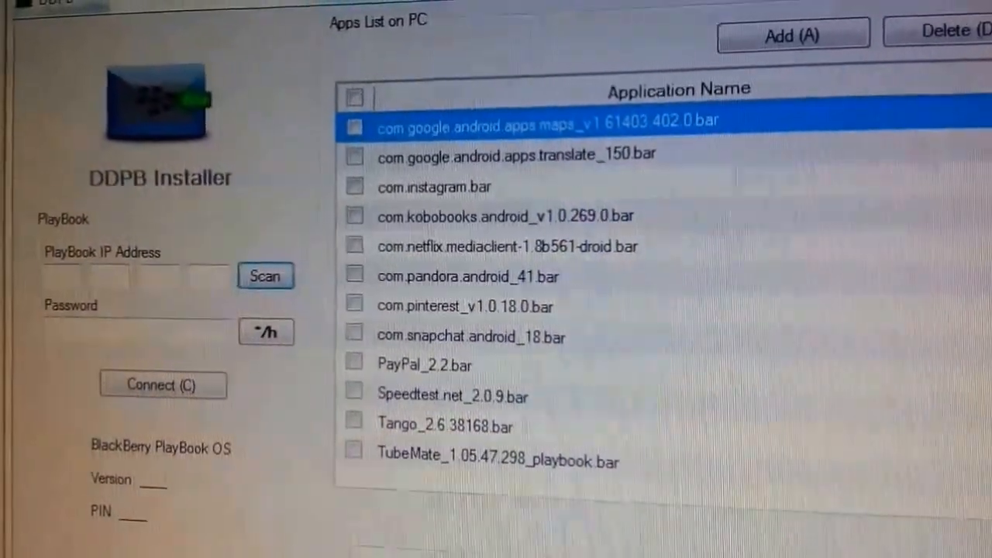
Scan for and select device 169.254.0.1, enter its password, and connect.
{"action": "left_click", "coordinate": [265, 275]}
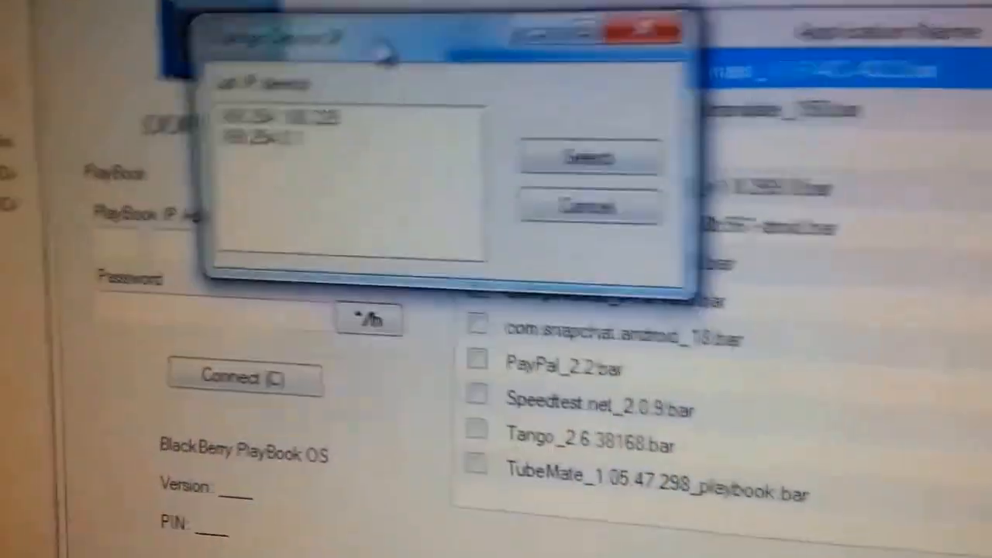
{"action": "left_click", "coordinate": [279, 167]}
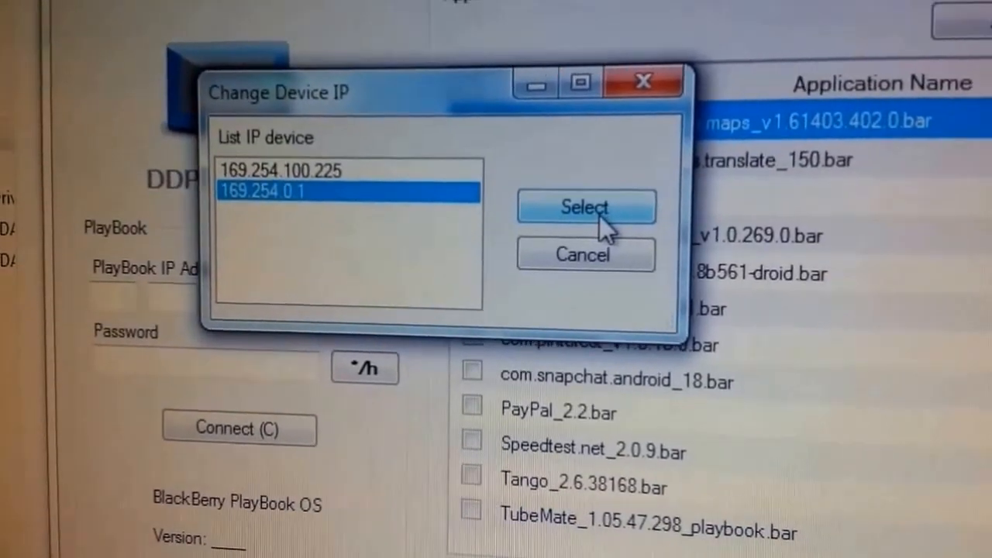
{"action": "left_click", "coordinate": [586, 207]}
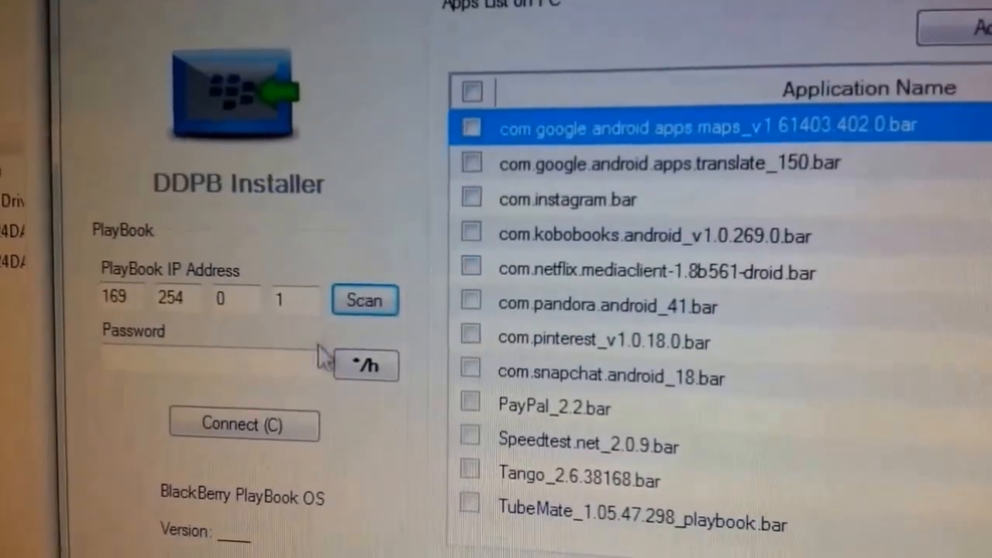
{"action": "type", "text": "••••"}
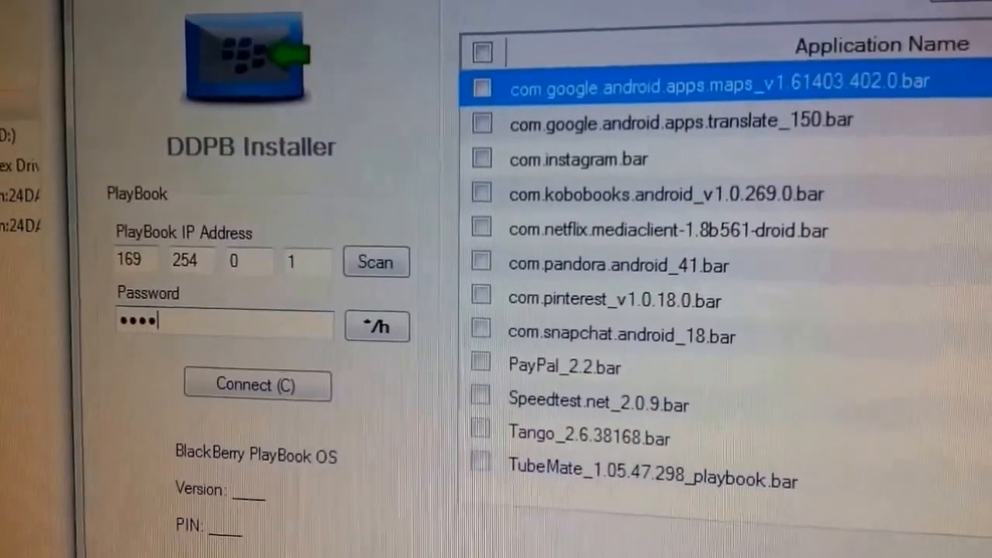
{"action": "left_click", "coordinate": [256, 385]}
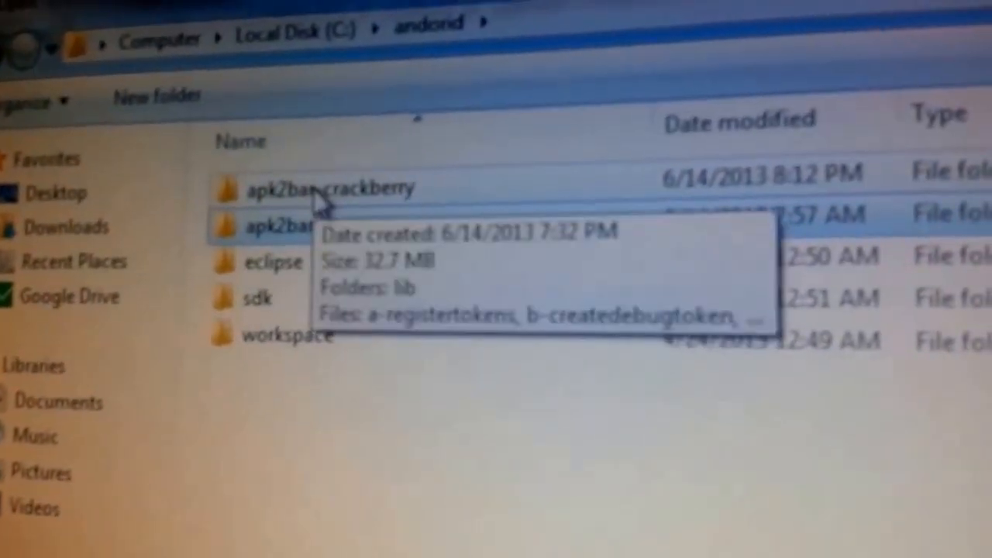
Open the apk2bar-crackberry folder to add its debug token and Instagram .bar files.
{"action": "left_click", "coordinate": [333, 189]}
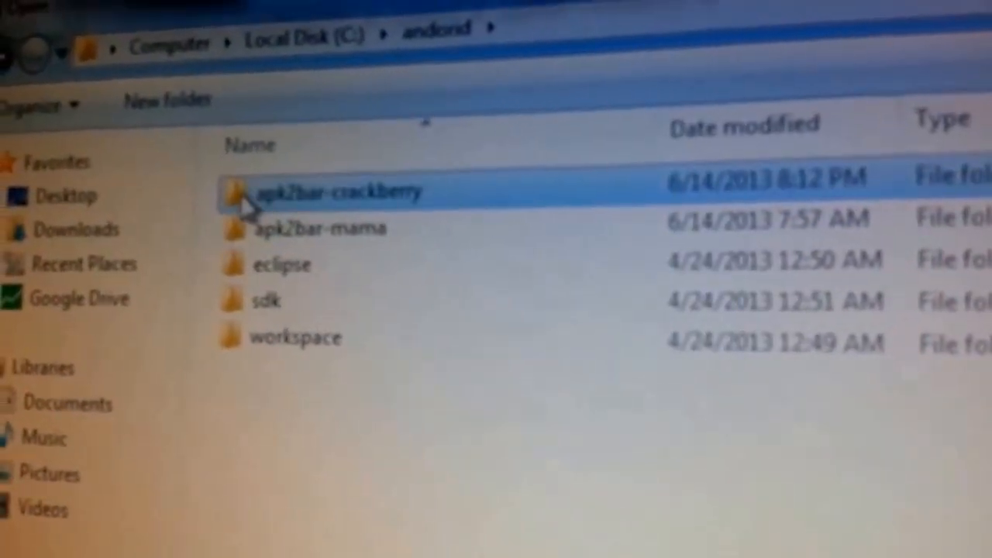
{"action": "double_click", "coordinate": [333, 191]}
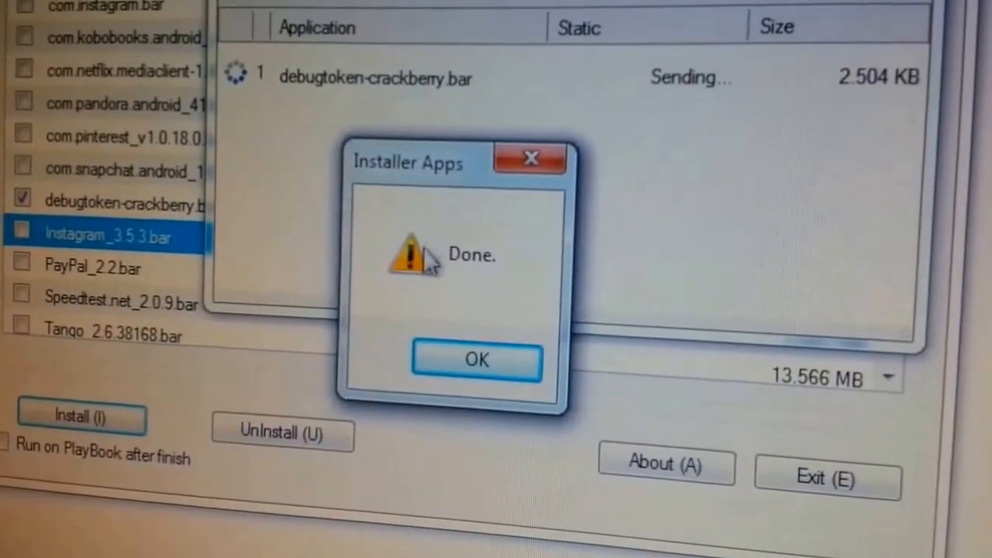
Dismiss the Done message after installing debugtoken-crackberry.bar.
{"action": "left_click", "coordinate": [476, 359]}
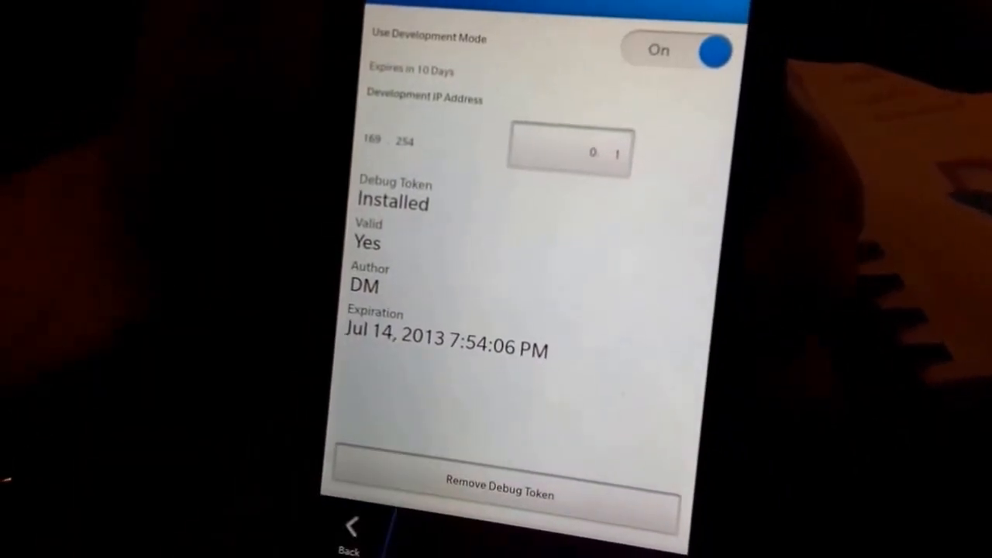
Return from Development Mode to the main Settings list.
{"action": "left_click", "coordinate": [348, 530]}
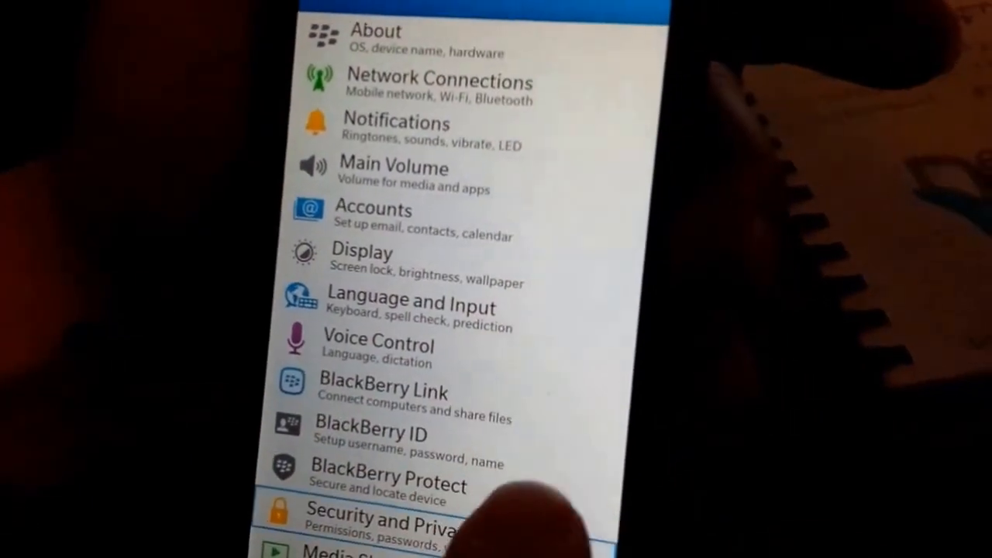
Close Settings to reach the home screen showing Instagram.
{"action": "left_click", "coordinate": [380, 515]}
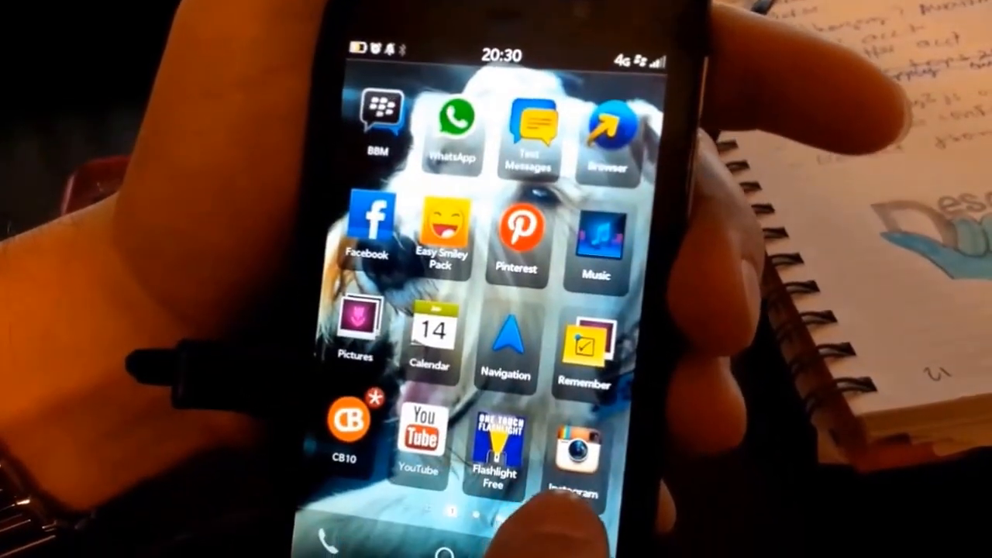
Swipe to the next home page and launch Instagram.
{"action": "scroll", "scroll_direction": "left", "scroll_amount": 3}
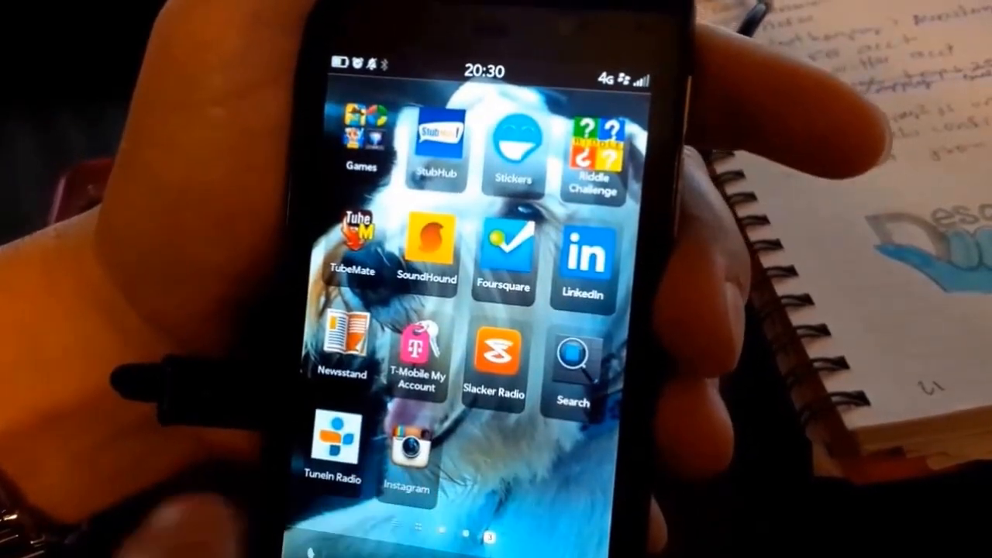
{"action": "left_click", "coordinate": [406, 442]}
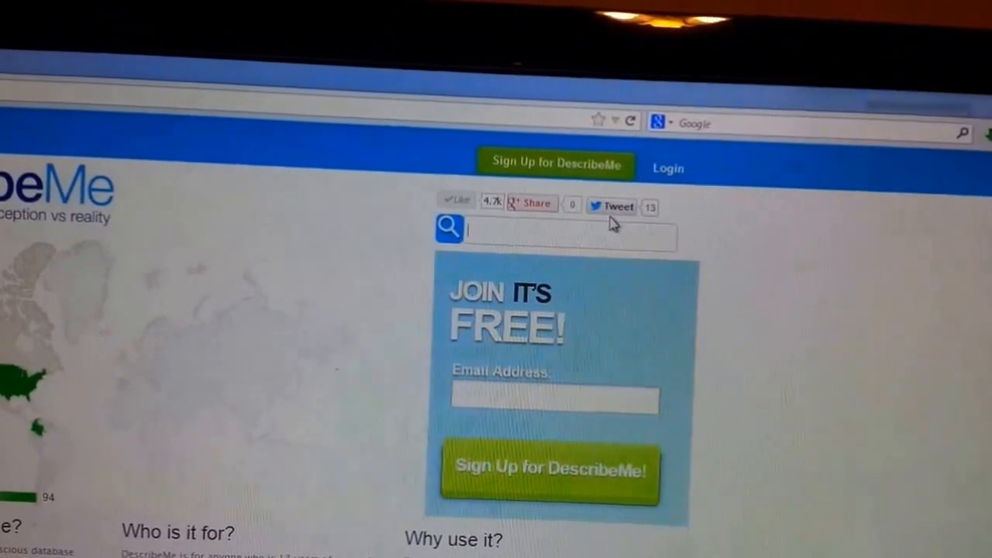
Search DescribeMe for PIN 21 to open that member's profile.
{"action": "type", "text": "21"}
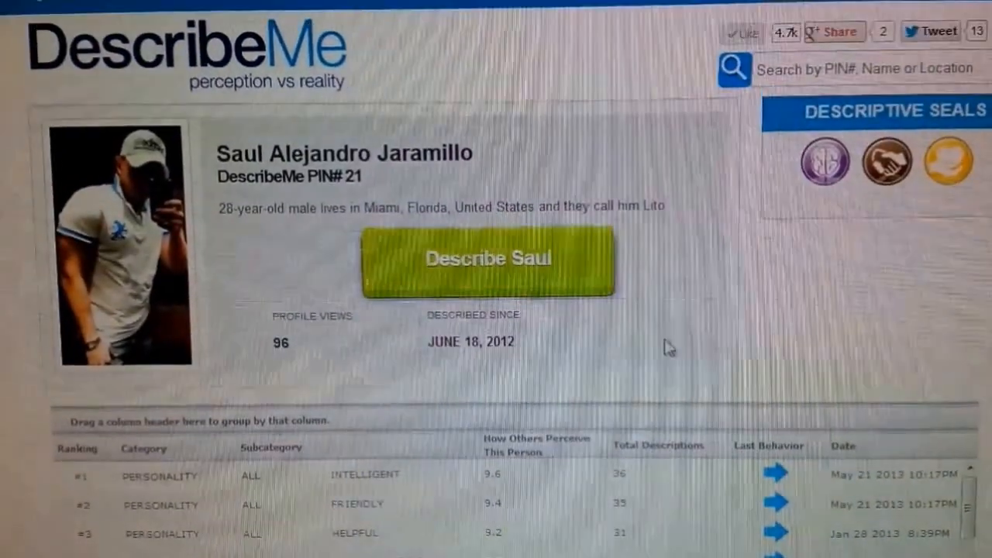
{"action": "scroll", "scroll_direction": "down", "scroll_amount": 3}
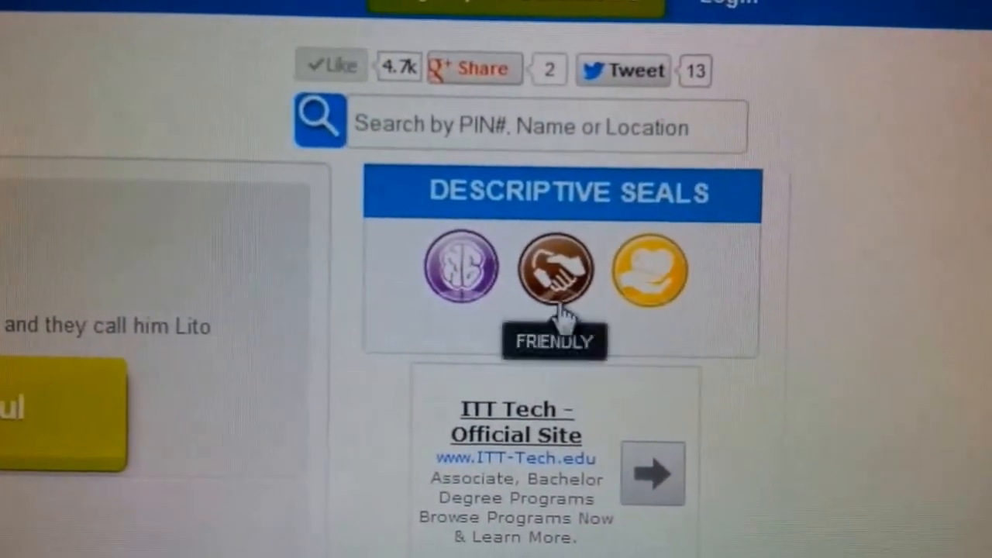
{"action": "mouse_move", "coordinate": [636, 294]}
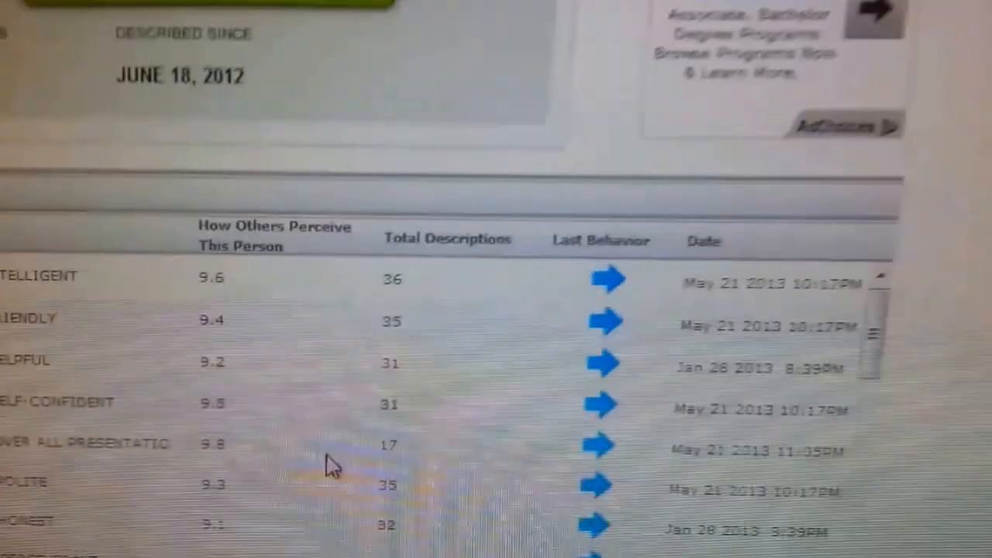
{"action": "scroll", "scroll_direction": "up", "scroll_amount": 3}
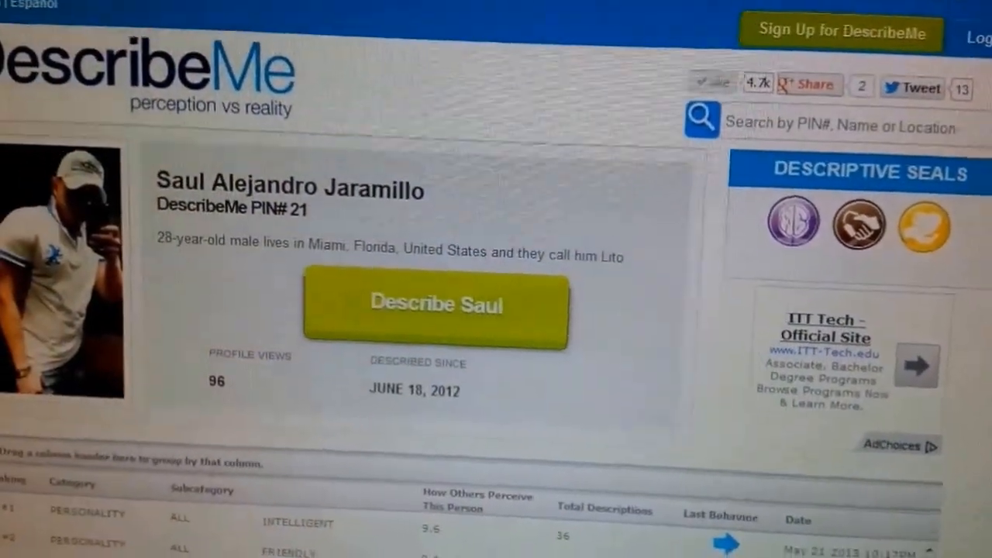